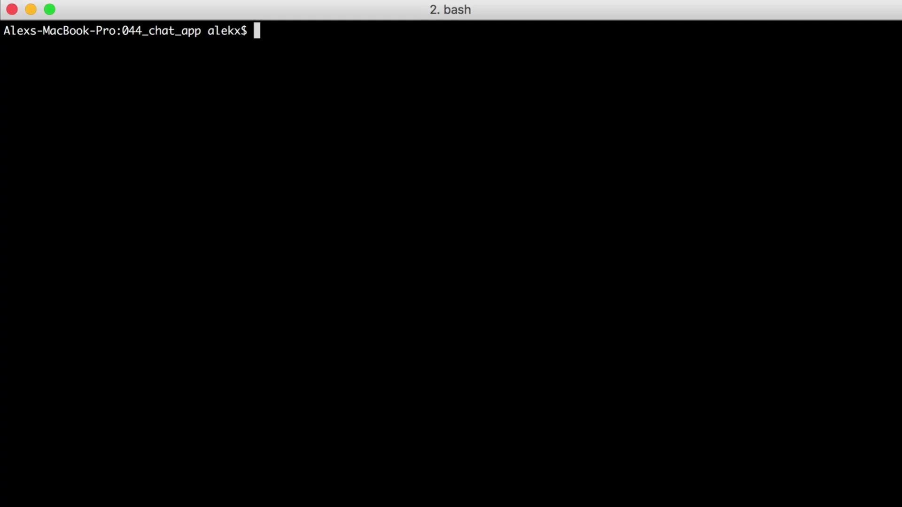
Create the 'chat' Phoenix project with mix phx.new, fetch dependencies, and run mix ecto.create.
text(mix phx.n)
text(mix ecto.create)
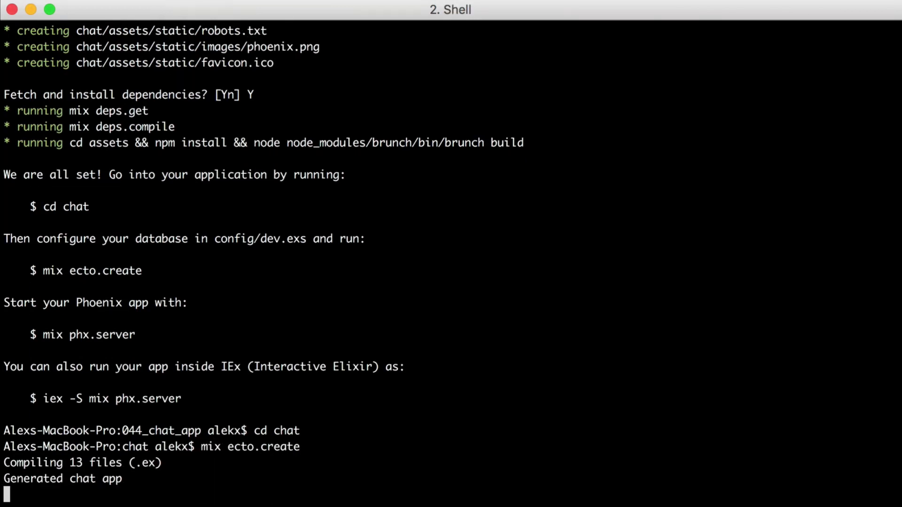
text(mix ph)
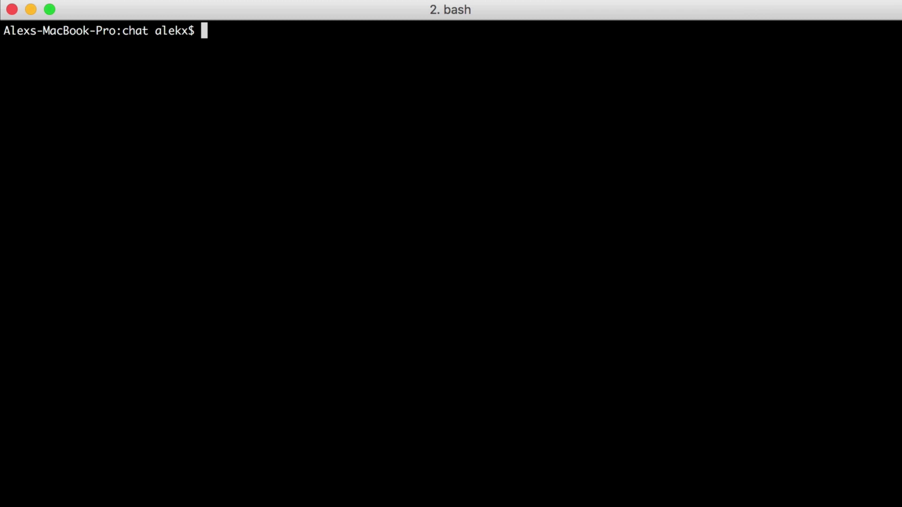
Generate the water_cooler channel with mix phx.gen.channel and open the project via 'atom .'.
text(mix phx.gen.)
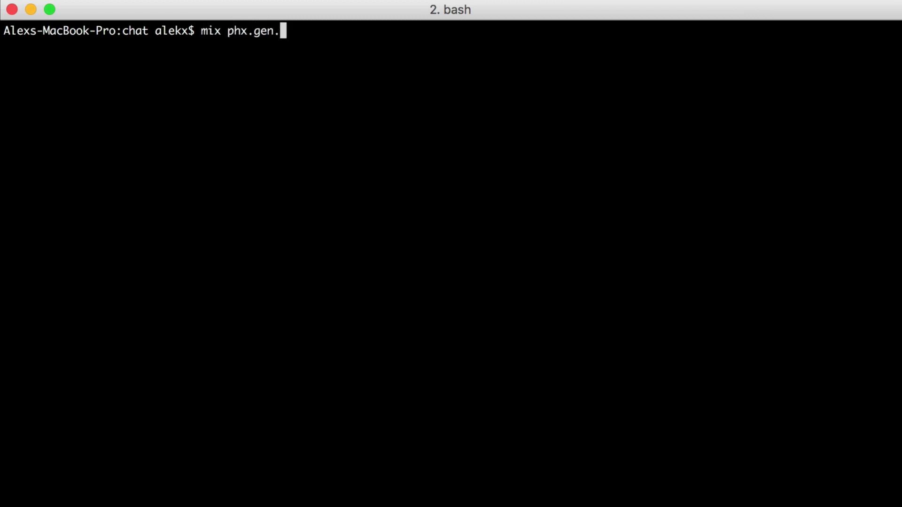
text(channel w)
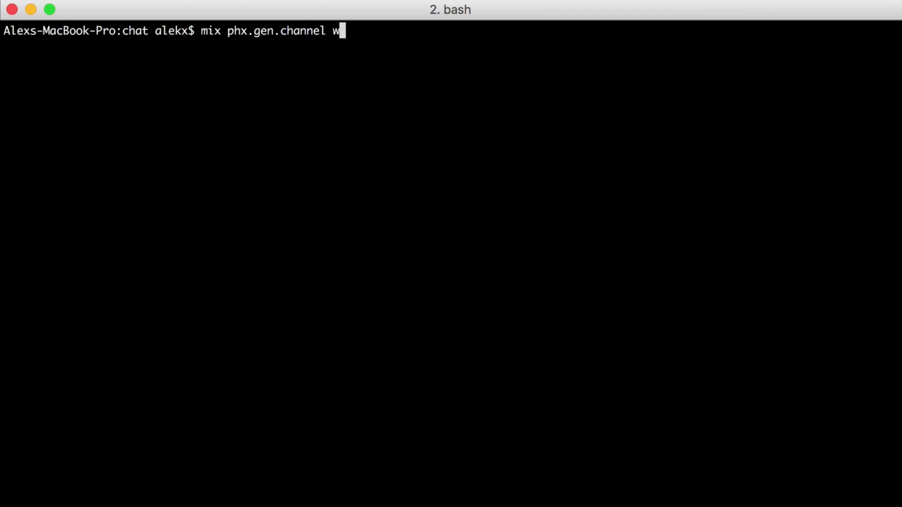
text(ater_cooler)
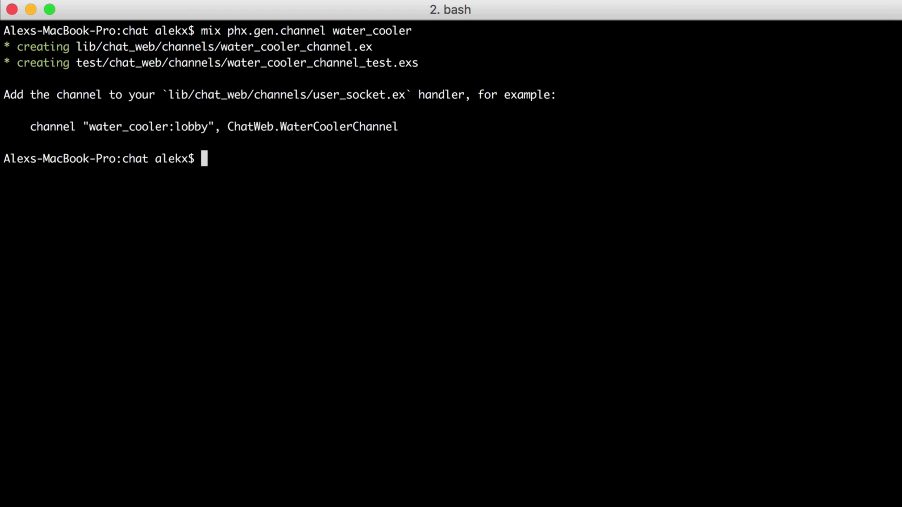
text(atom .)
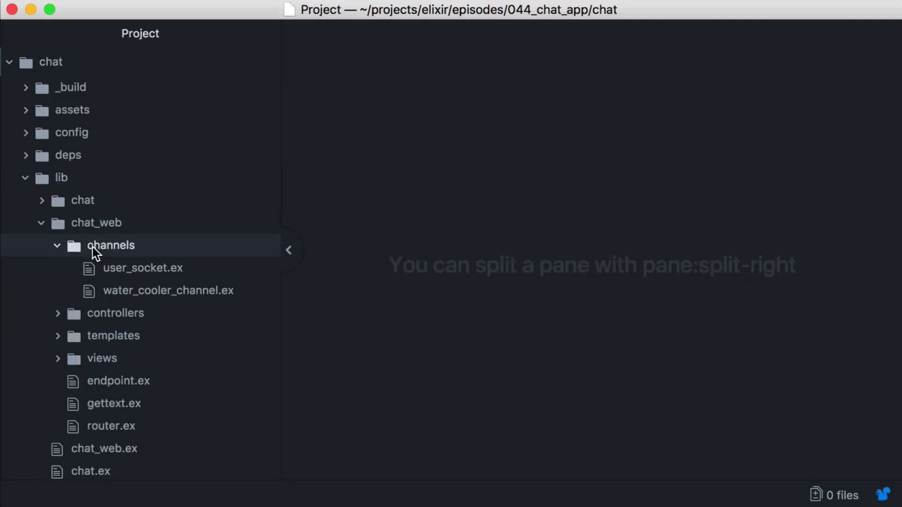
In user_socket.ex, route "water_cooler:*" to ChatWeb.WaterCoolerChannel, replacing the commented room channel.
click(143, 267)
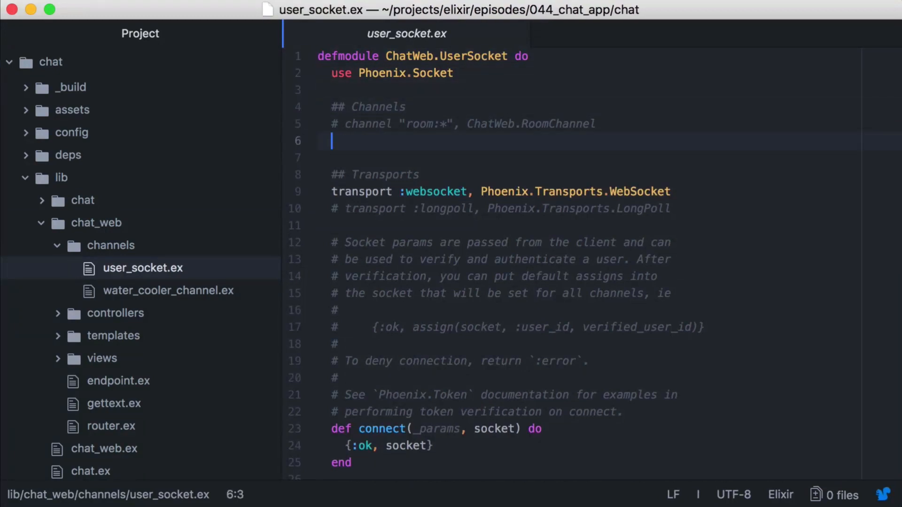
text(channel "")
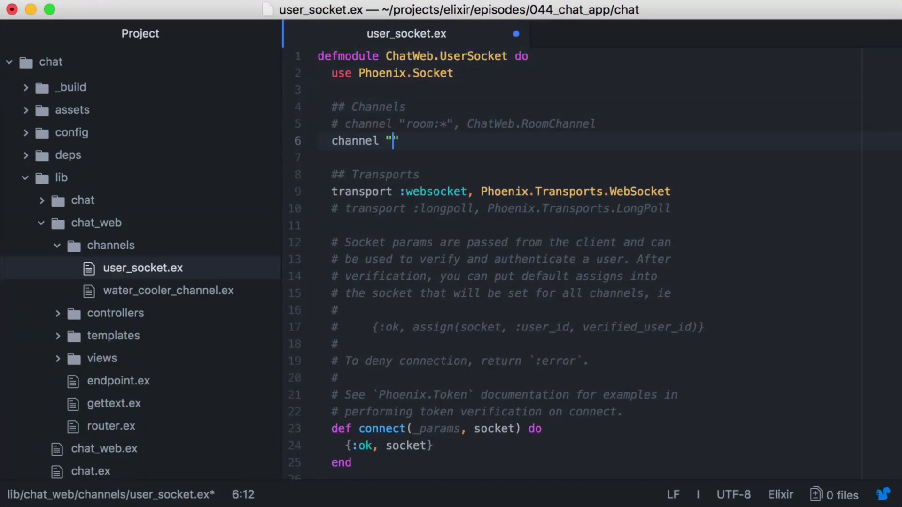
text(water_coo)
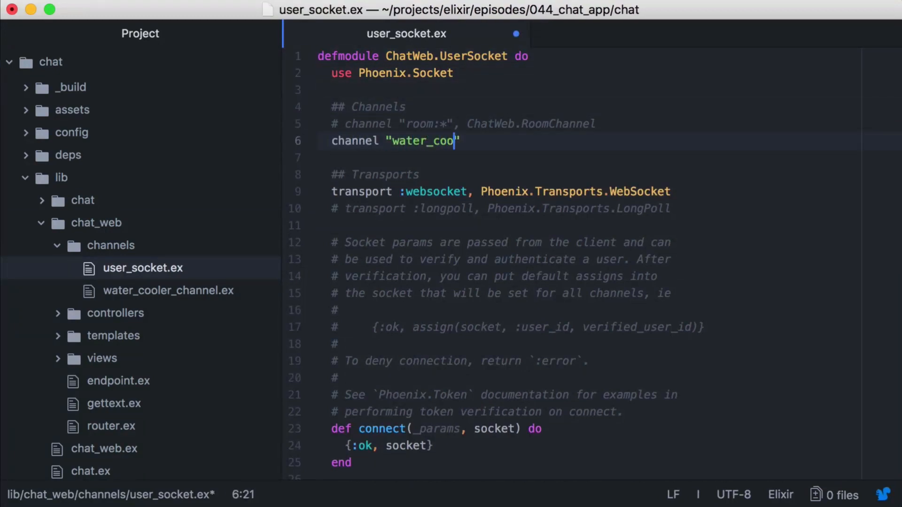
text(ler:*)
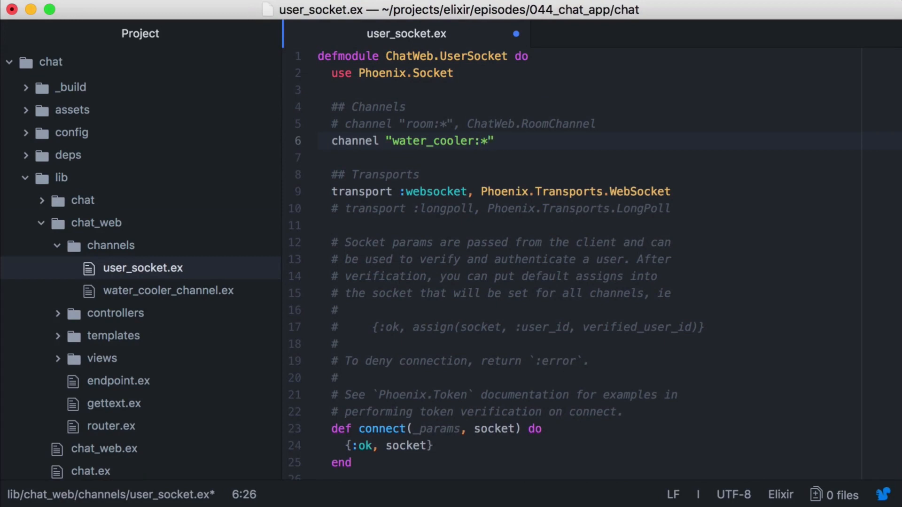
text(, Chat)
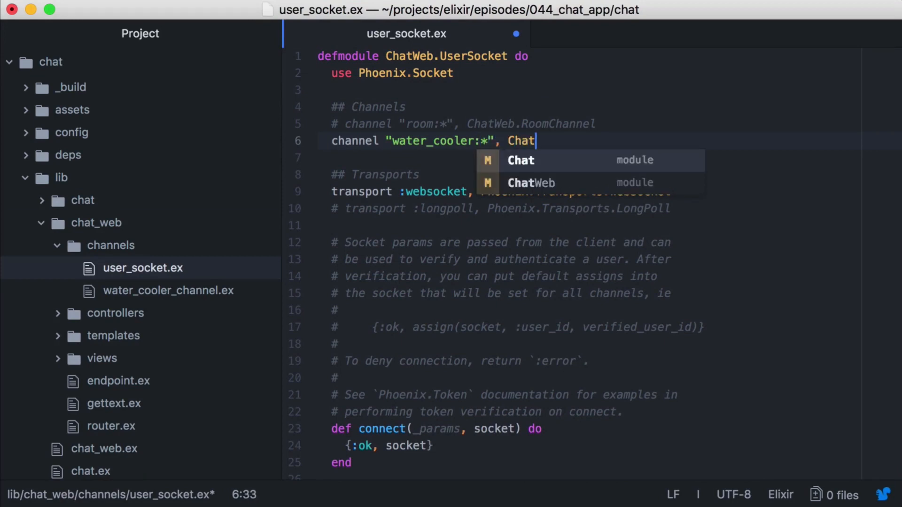
text(Web.WaterCoolerChannel)
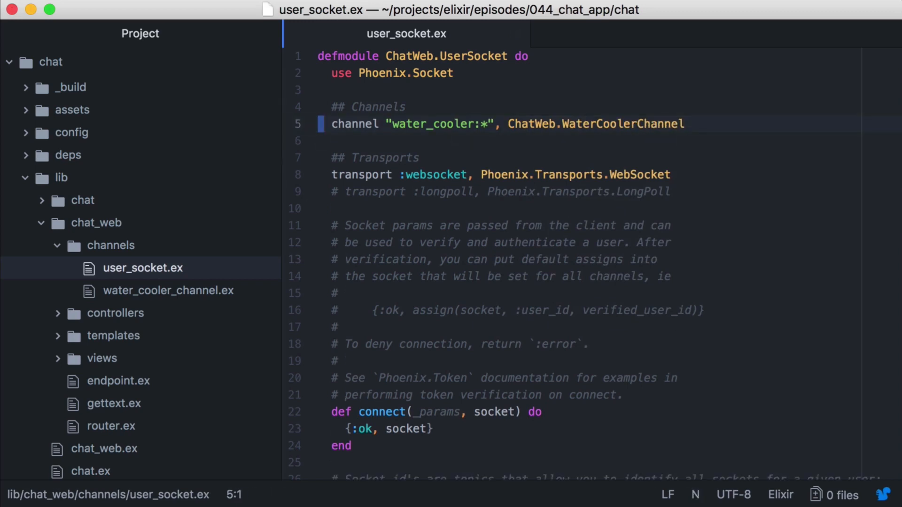
Trim water_cooler_channel.ex to a water_cooler:lobby join and shout broadcast, deleting authorized?/1.
click(168, 290)
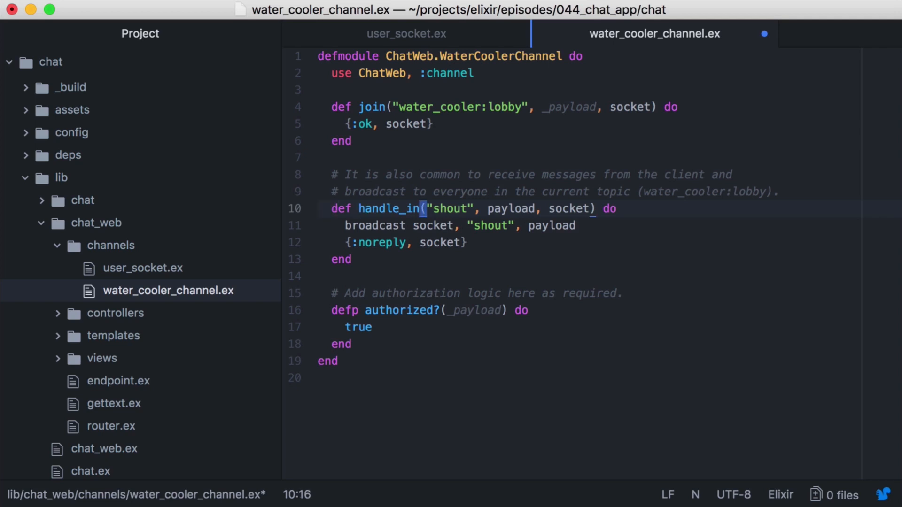
double_click(452, 208)
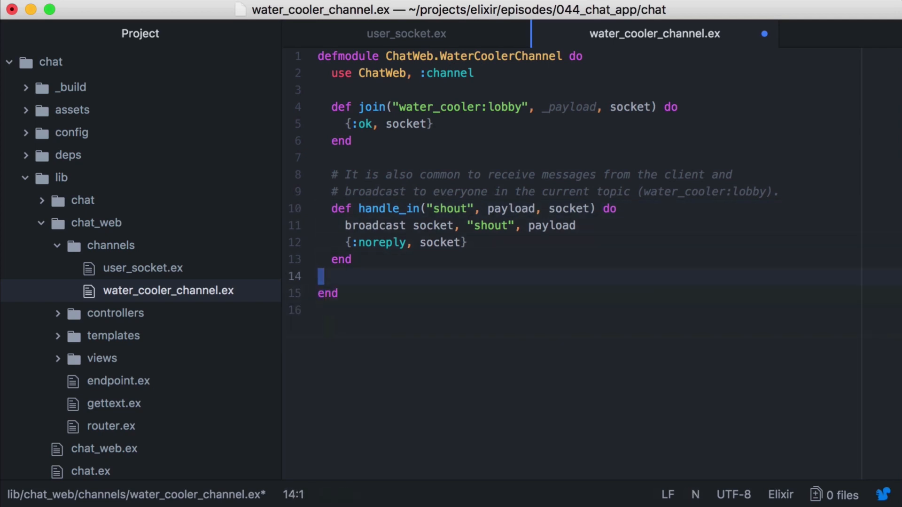
key(Backspace)
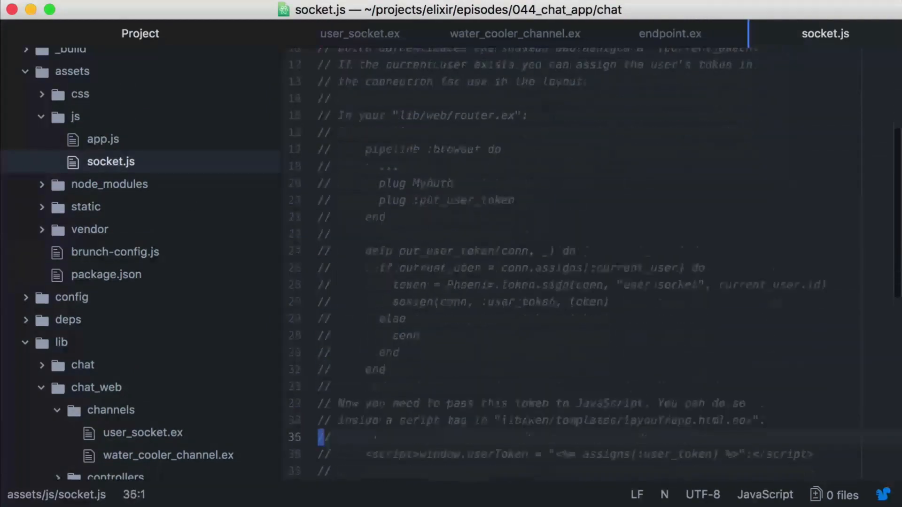
Change the socket.js channel topic to "water_cooler:lobby" and start the server with mix phx.server.
scroll(down, 3)
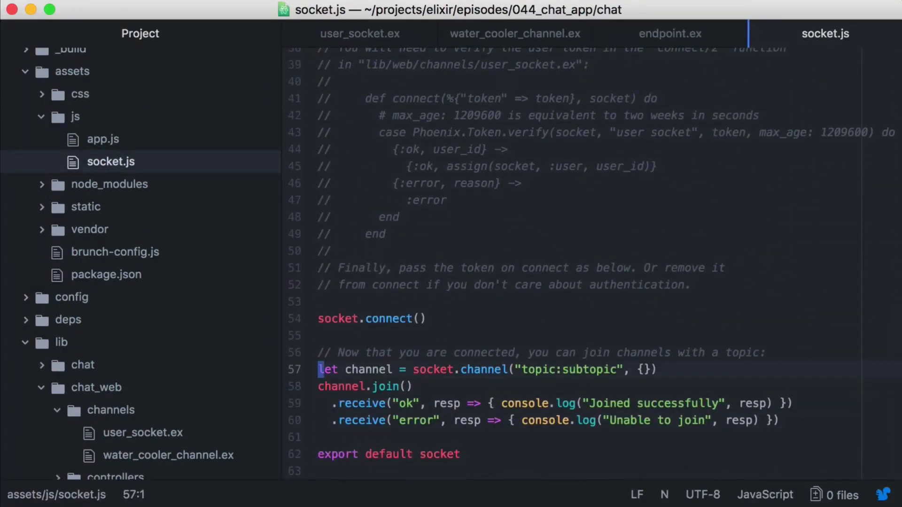
click(510, 369)
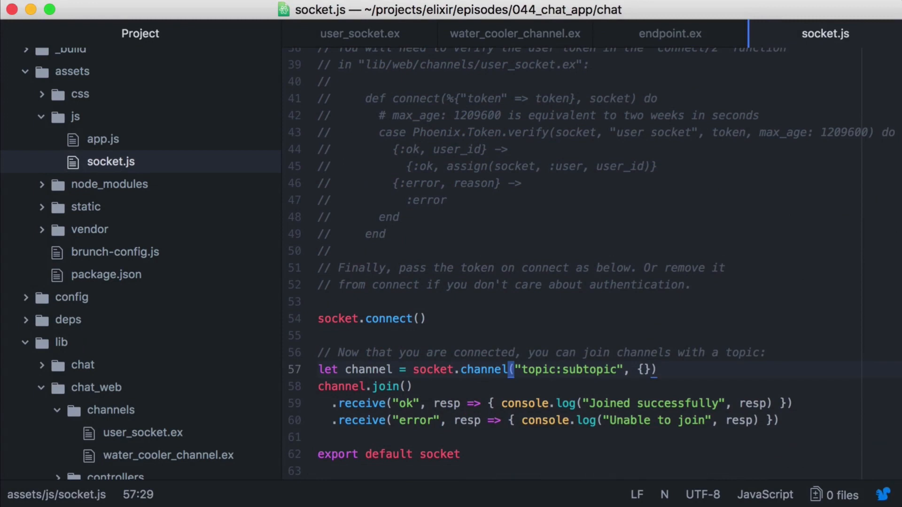
text(water_cooler)
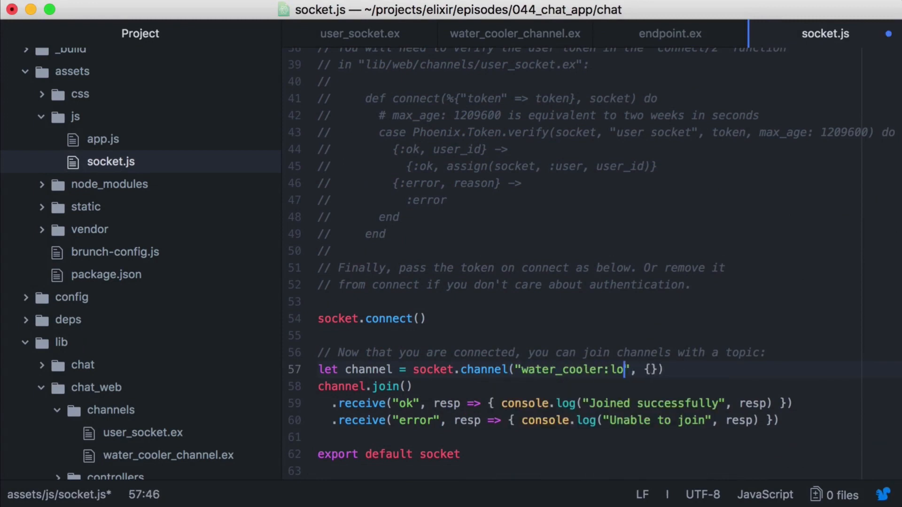
text(bby)
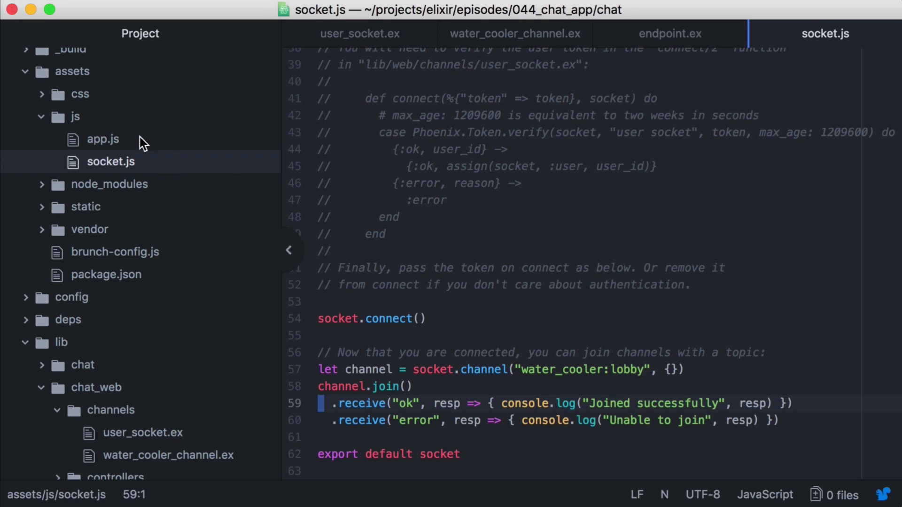
click(103, 139)
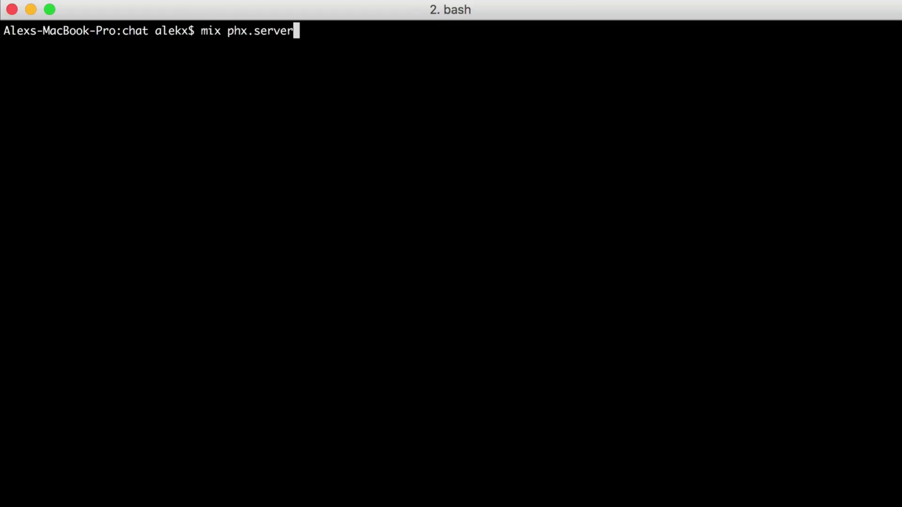
key(enter)
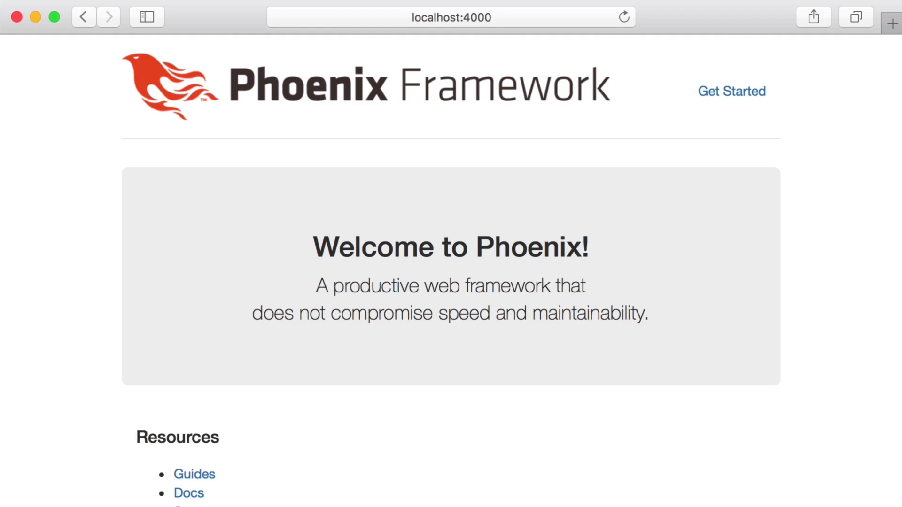
key(F12)
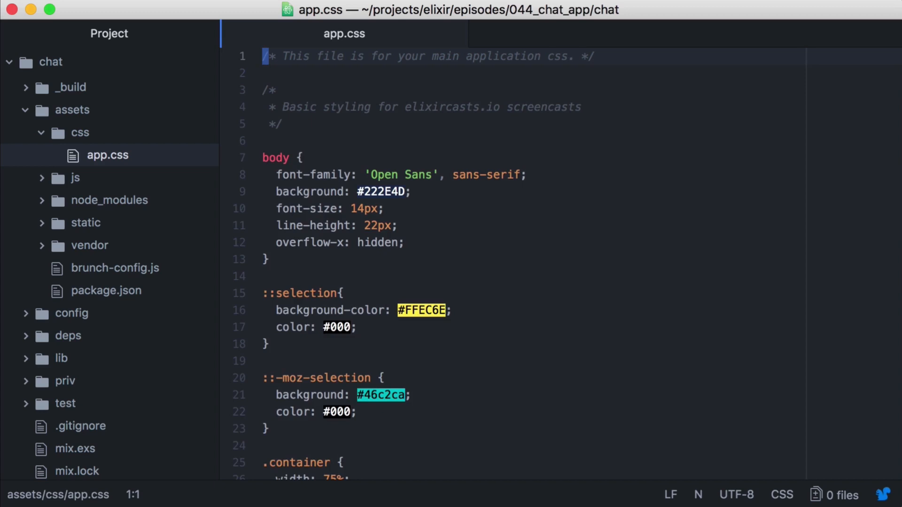
Delete the Phoenix header block from the app.html.eex layout template.
click(113, 363)
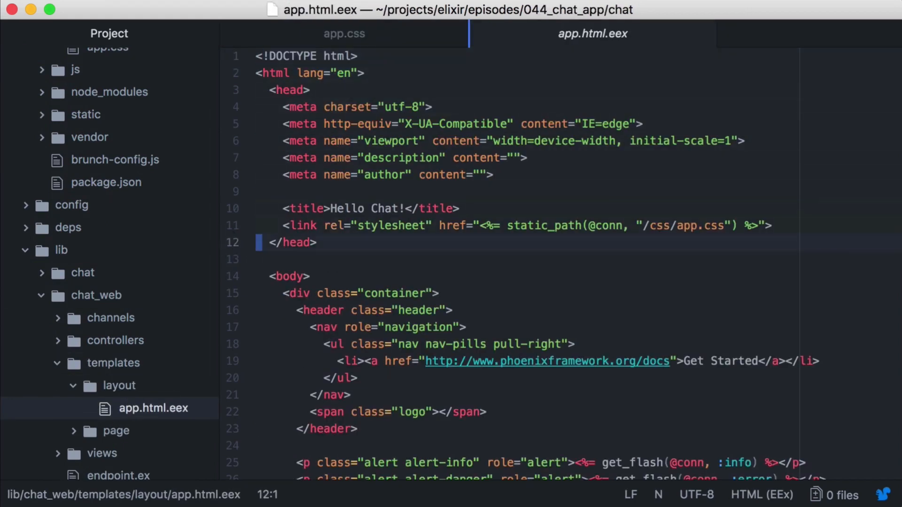
scroll(down, 3)
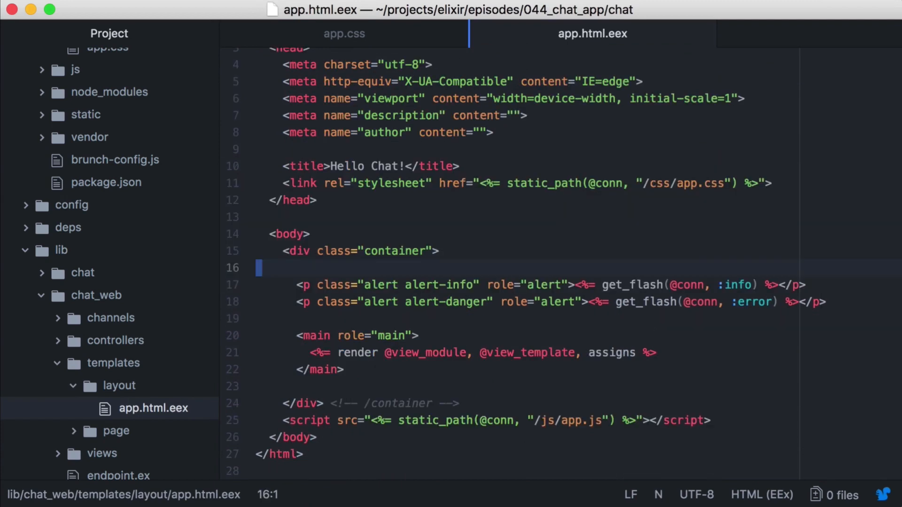
click(158, 453)
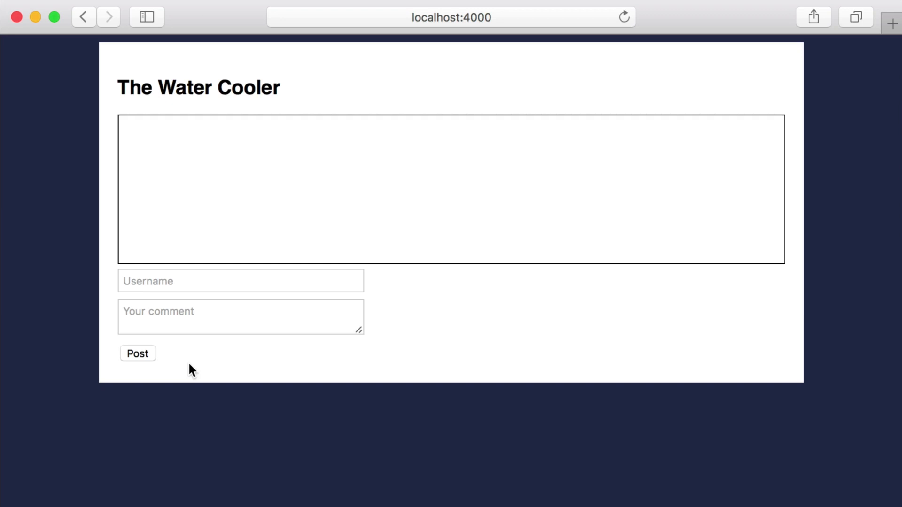
Post the comment 'Hello' as username Fran on the Water Cooler page.
text(Fran)
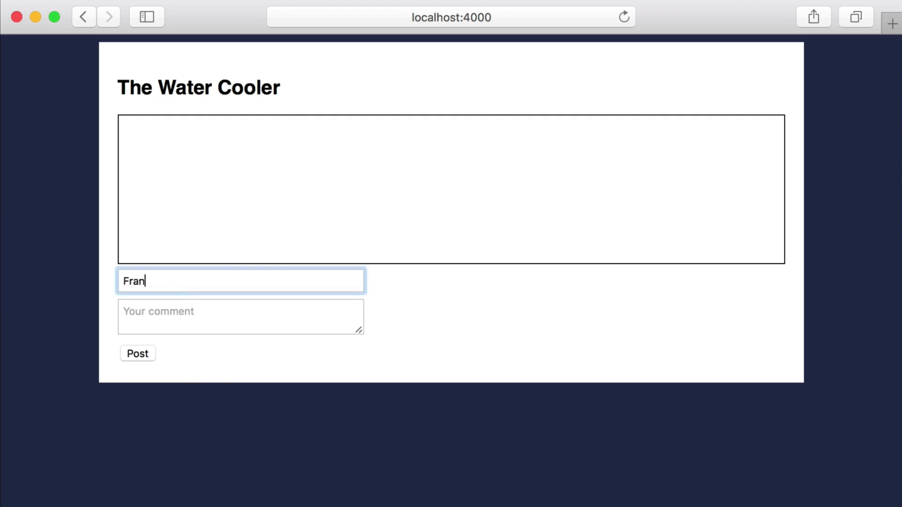
text(Hello)
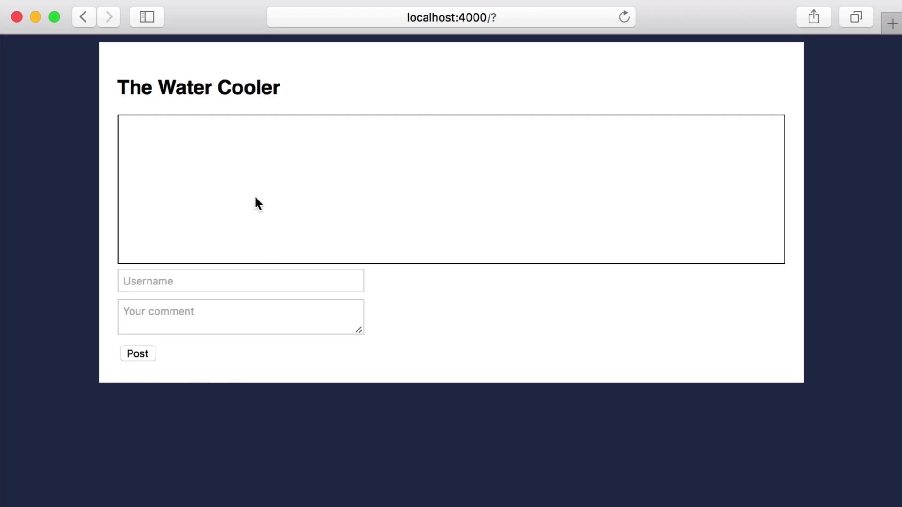
mouse_move(268, 225)
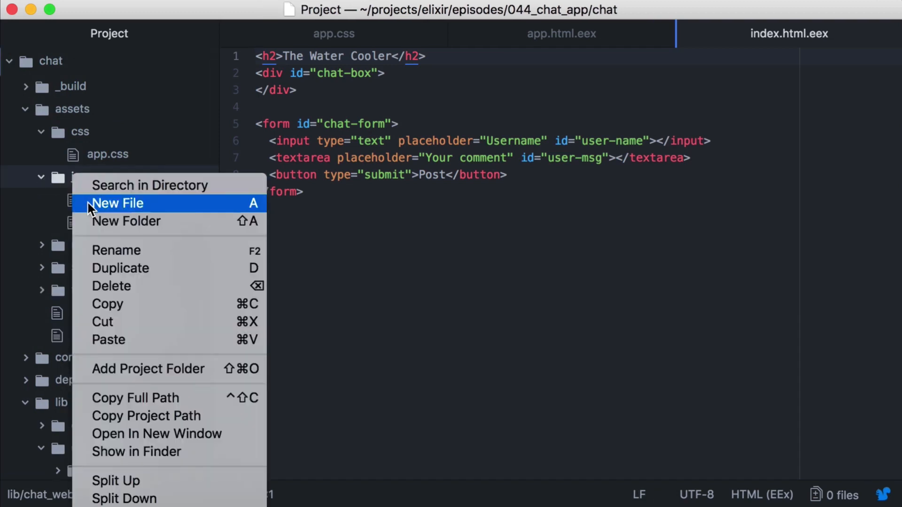
Create water_cooler.js with a WaterCooler init that joins water_cooler:lobby and calls listenForChats.
click(117, 203)
text(let)
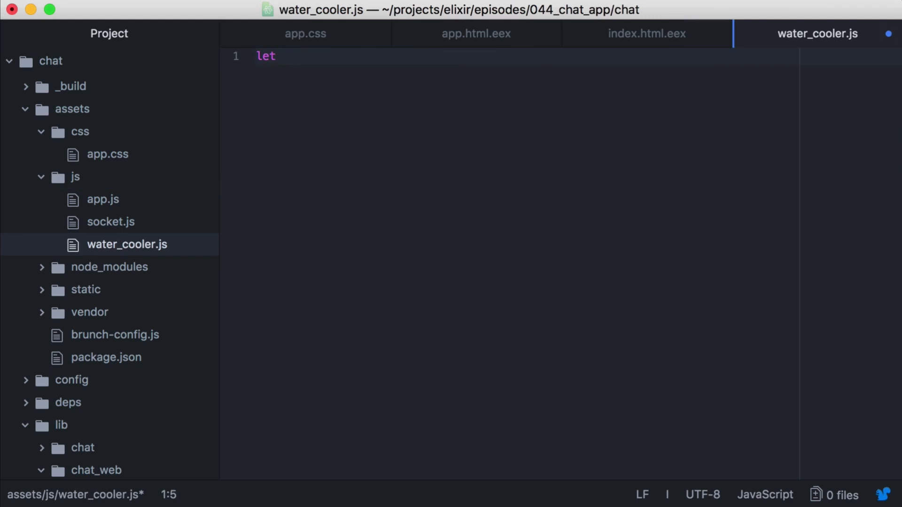
text(WaterCooler)
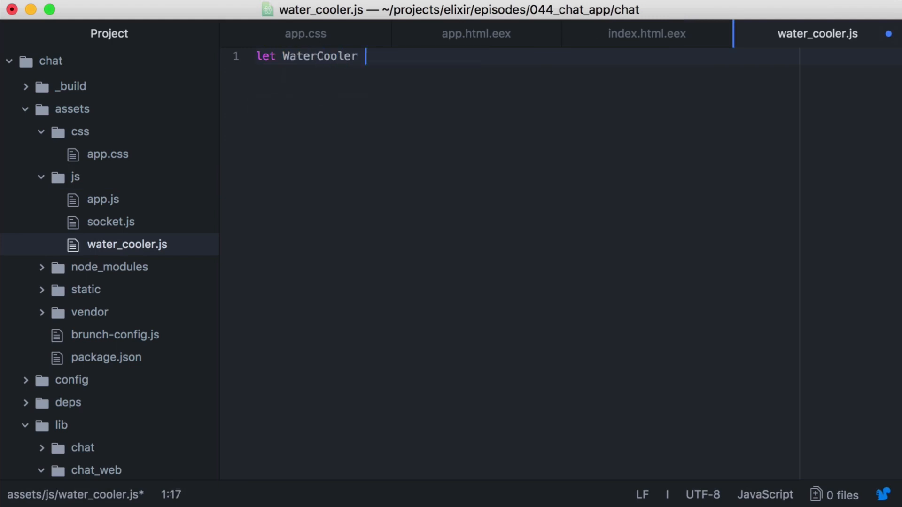
text(= {)
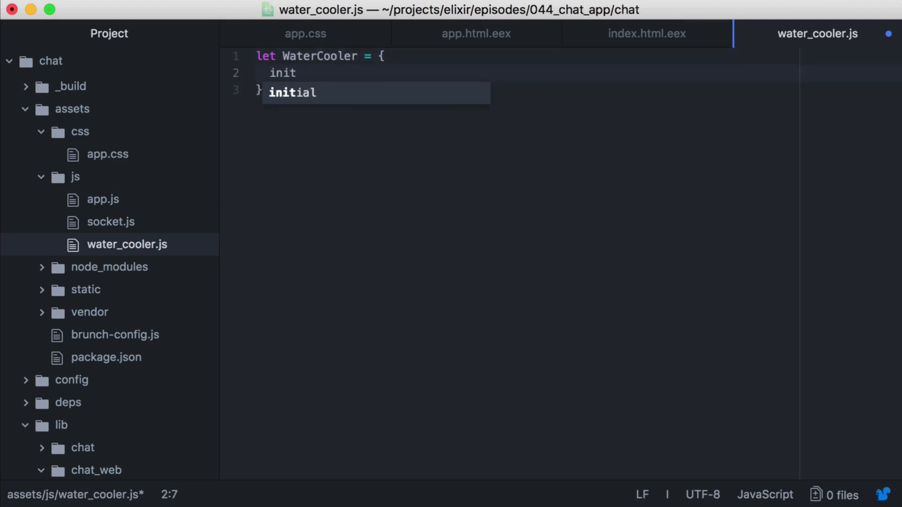
text((socket) {)
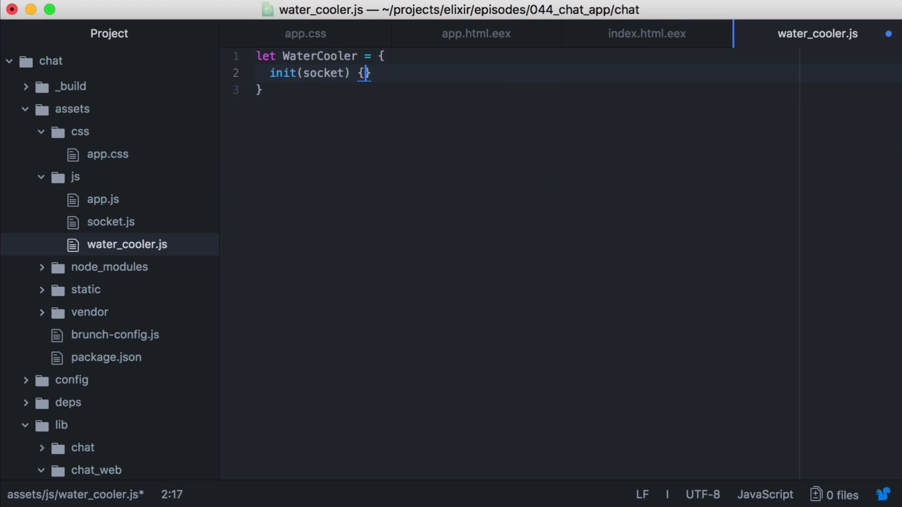
text(let channel)
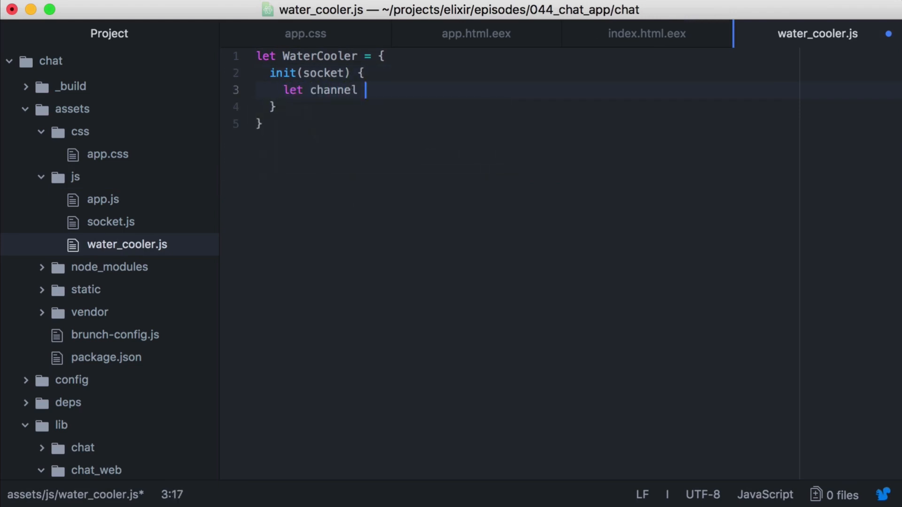
text(= socket.c)
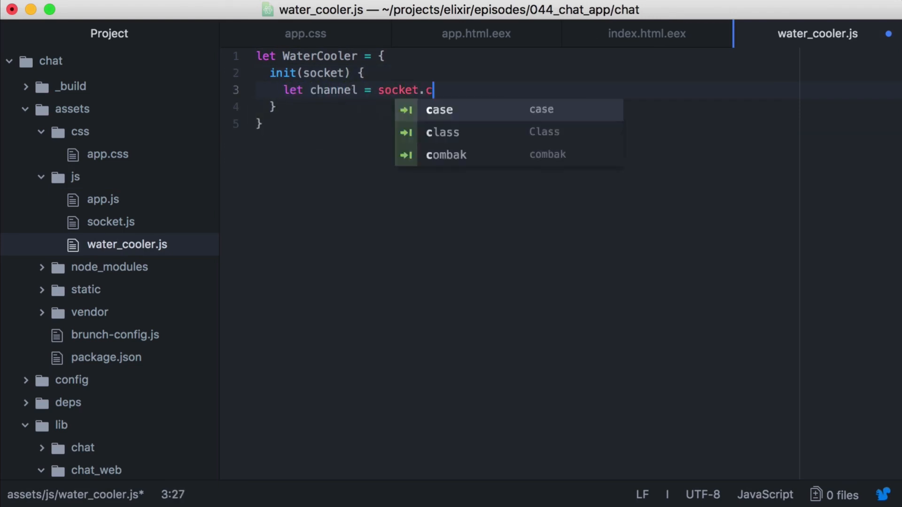
text(hannel('water_cooler:lobby', {)
text(cha)
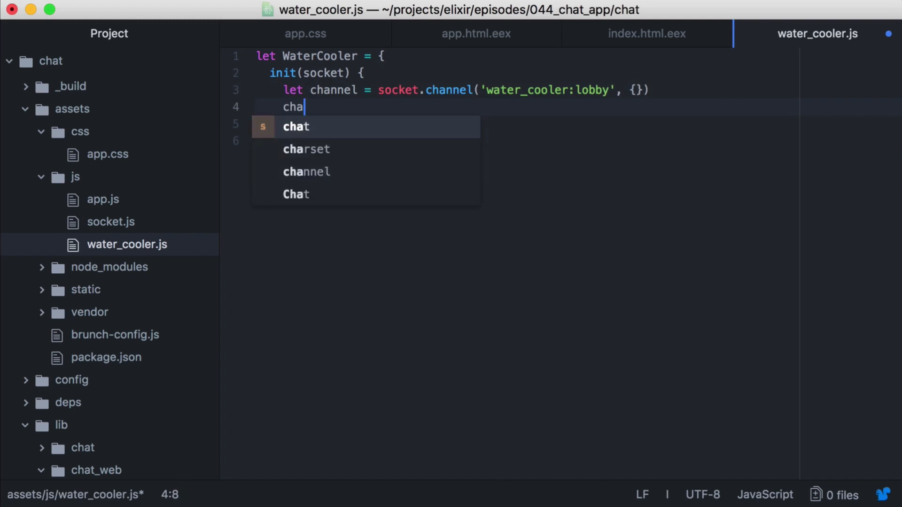
text(nnel.join())
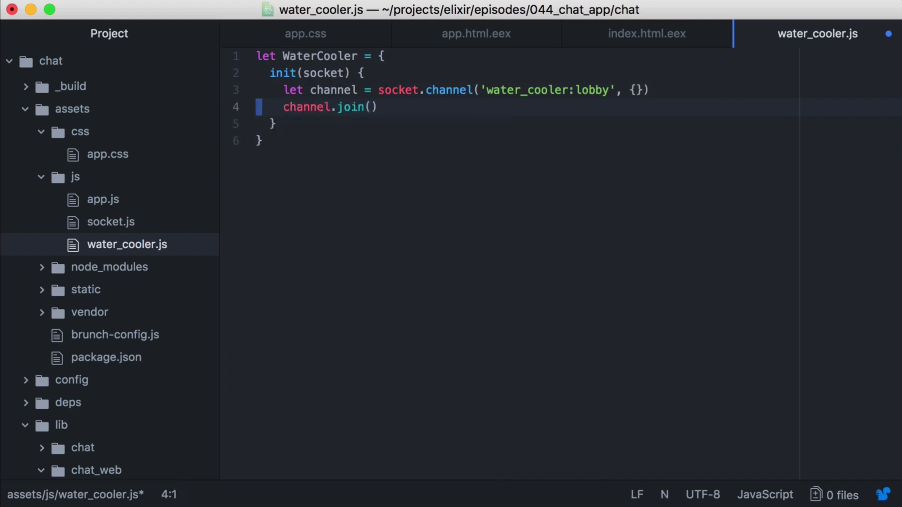
text(this.listenForChats(channel)
click(526, 124)
text(,)
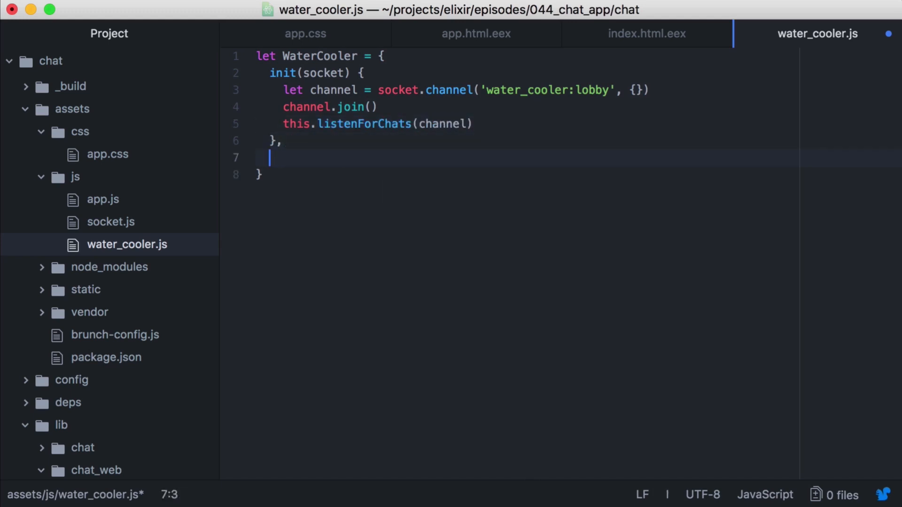
Define listenForChats(channel) to push a 'shout' with name and message on submit, then clear fields.
text(listenForChats(channel) {)
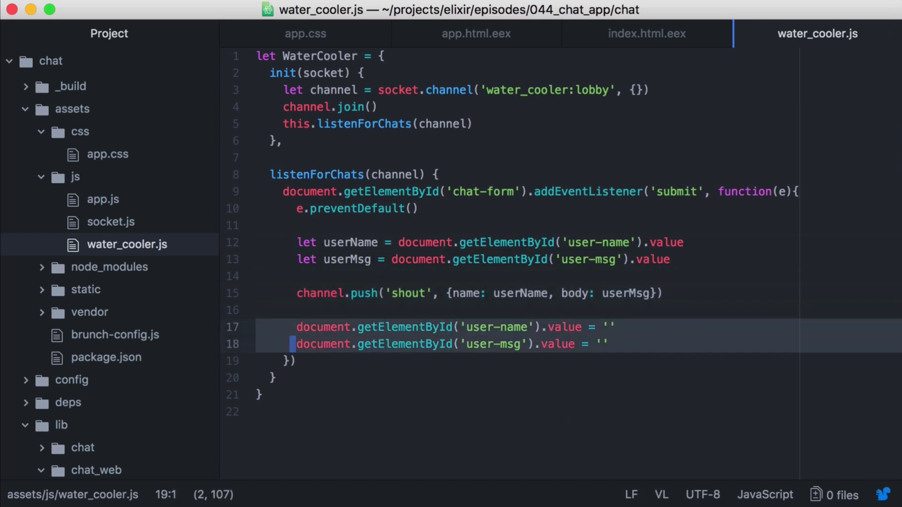
Append each incoming 'shout' as a bold-named paragraph to #chat-box, and export default WaterCooler.
text(c)
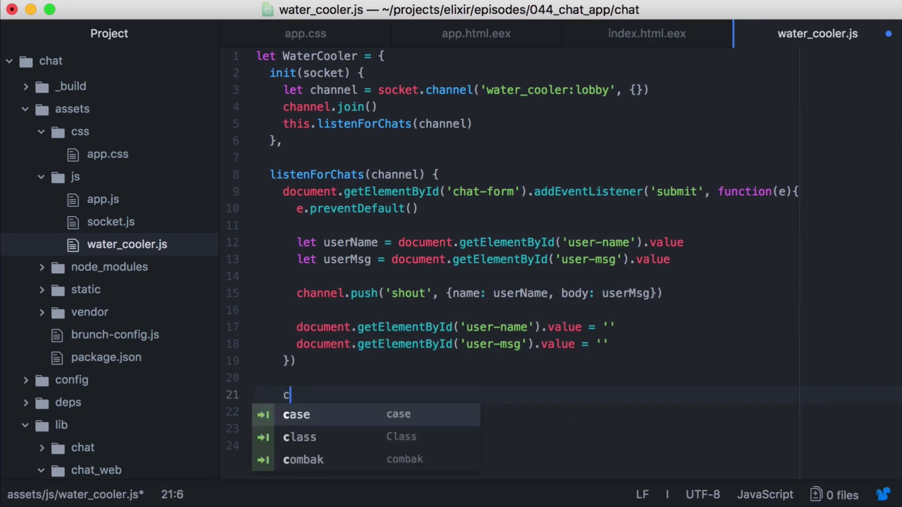
text(hannel.on()
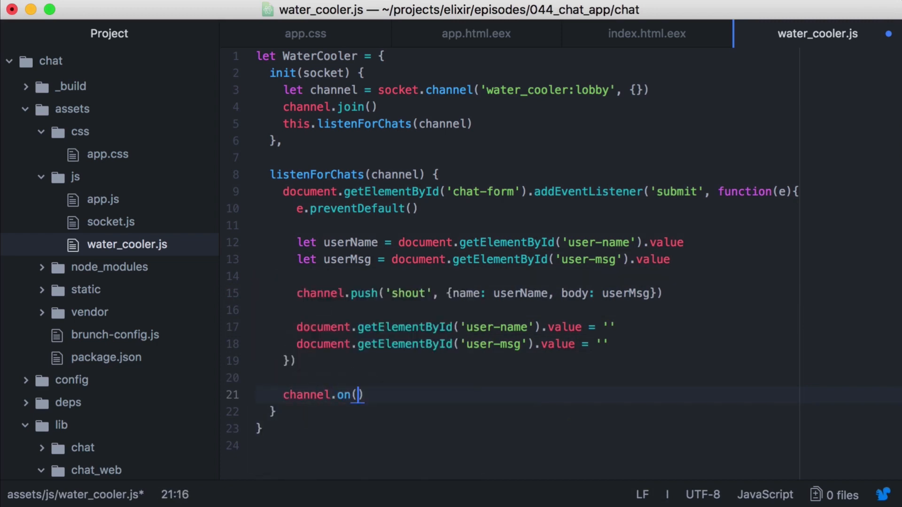
text('shout', payload => {)
text(let cha)
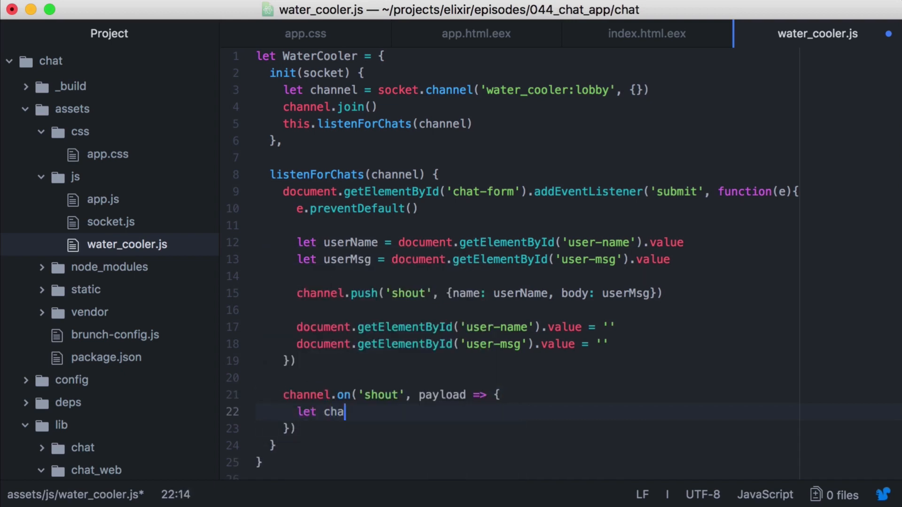
text(tBox = document.querySelector('#chat-box')
text(msgBlock)
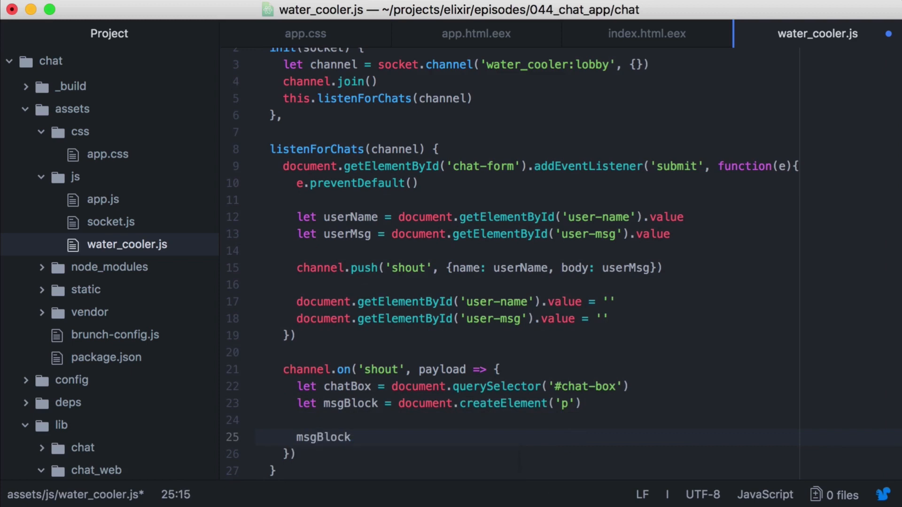
text(.insertAdjacen)
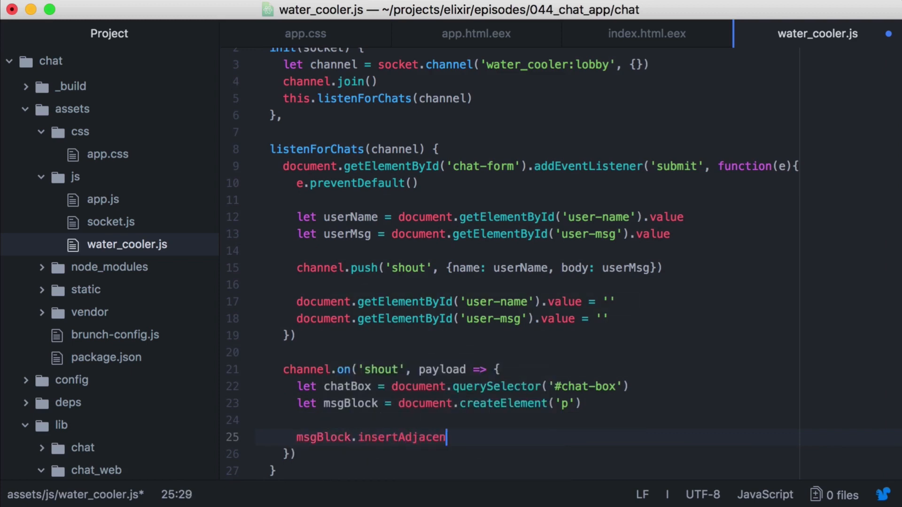
text(tHTML('beforeend'))
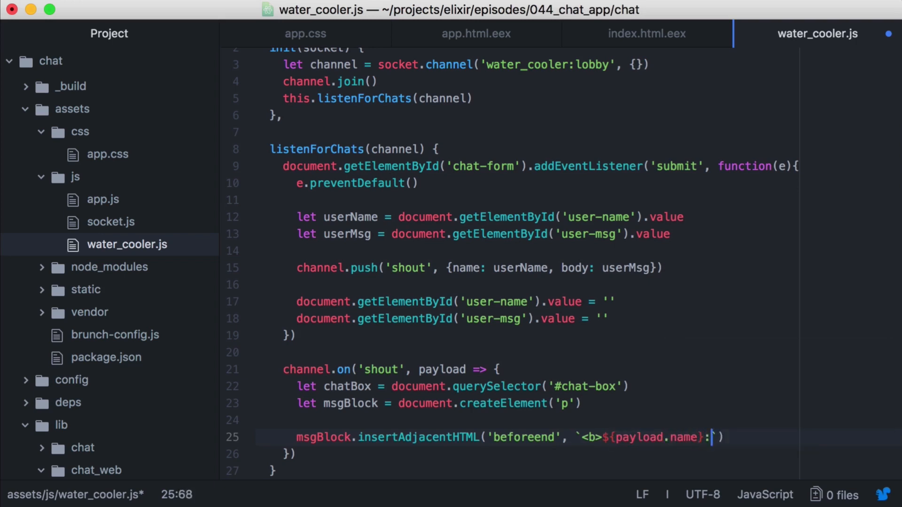
text(</b> ${payload.body)
text(chatBox.appendChild(msgBlock)
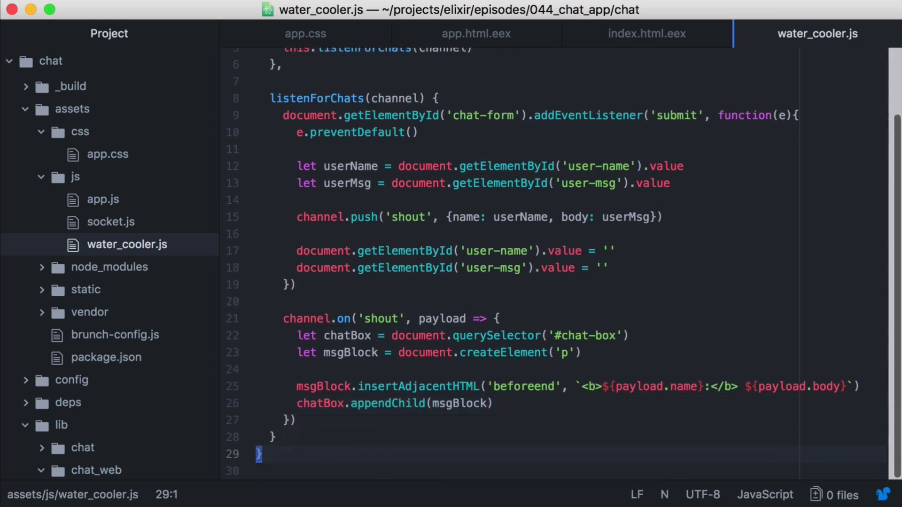
text(export default WaterCoo)
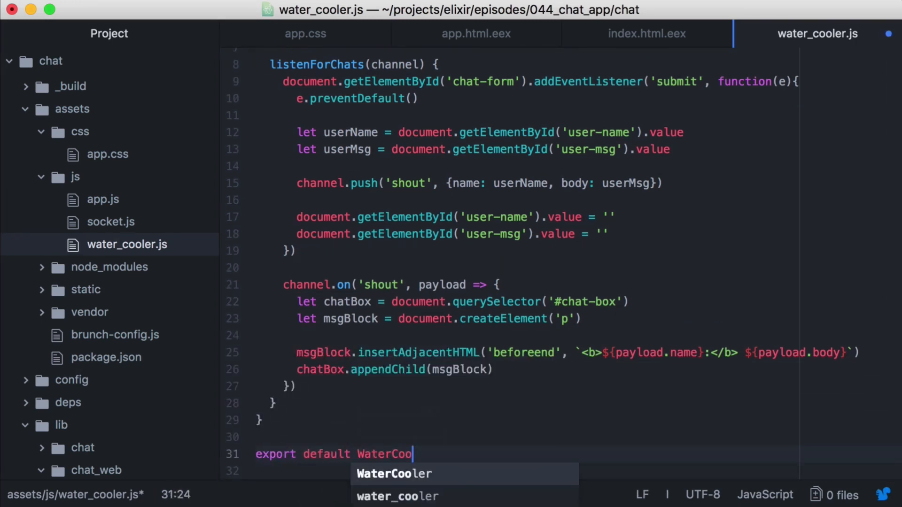
In app.js, add import WaterCooler from "./water_cooler" below the socket import.
click(102, 199)
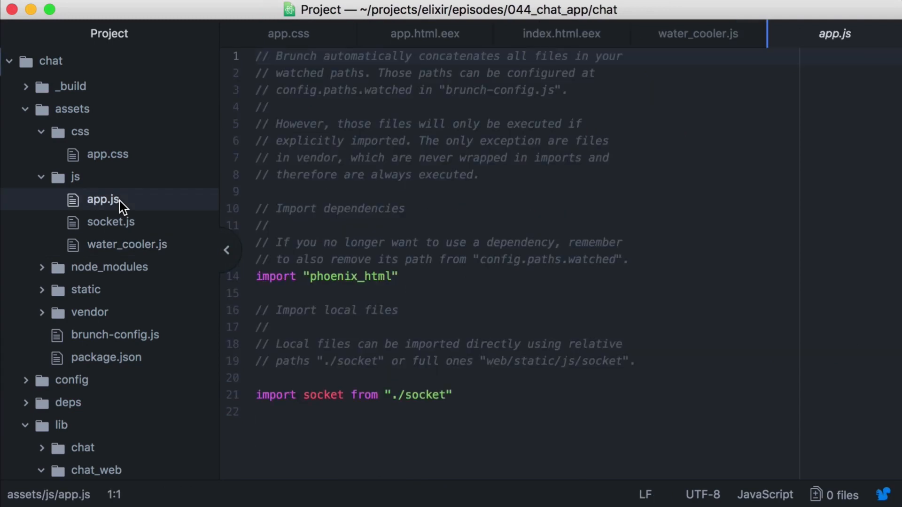
text(import WaterCooler from ")
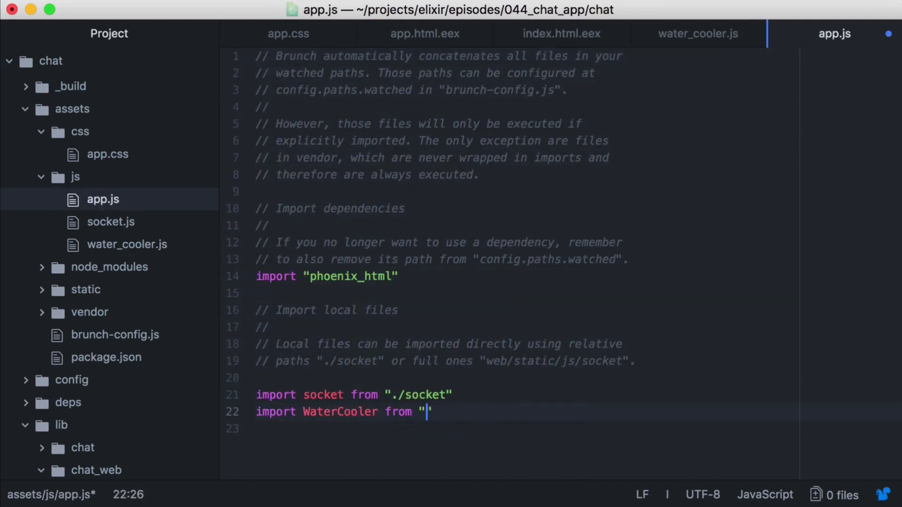
text(./water_cooler")
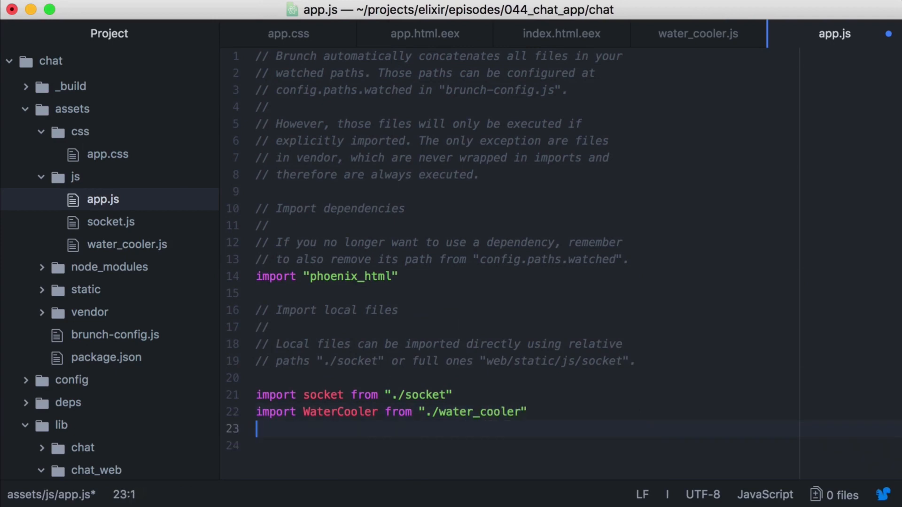
text(WaterCooler.i)
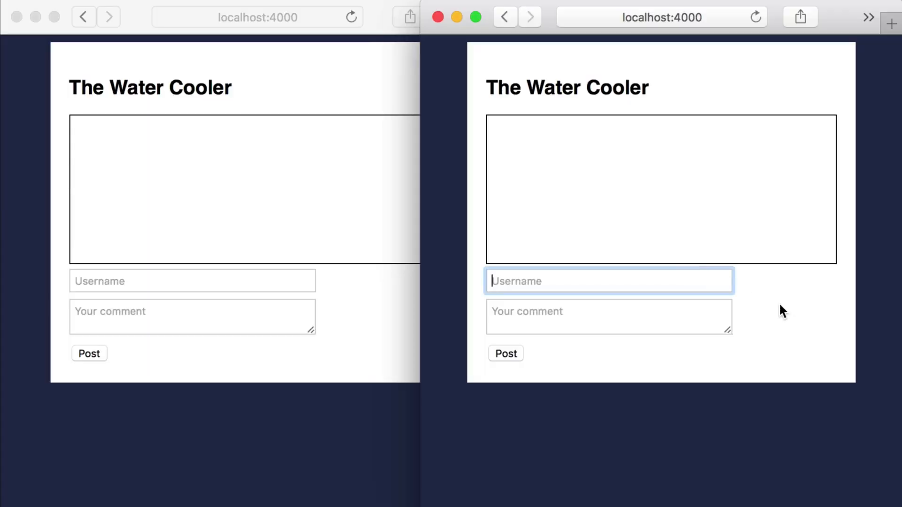
Post Clark's "Hello" from one window, then reply as Humphry "Hey Clark, how's it going?".
text(Hello)
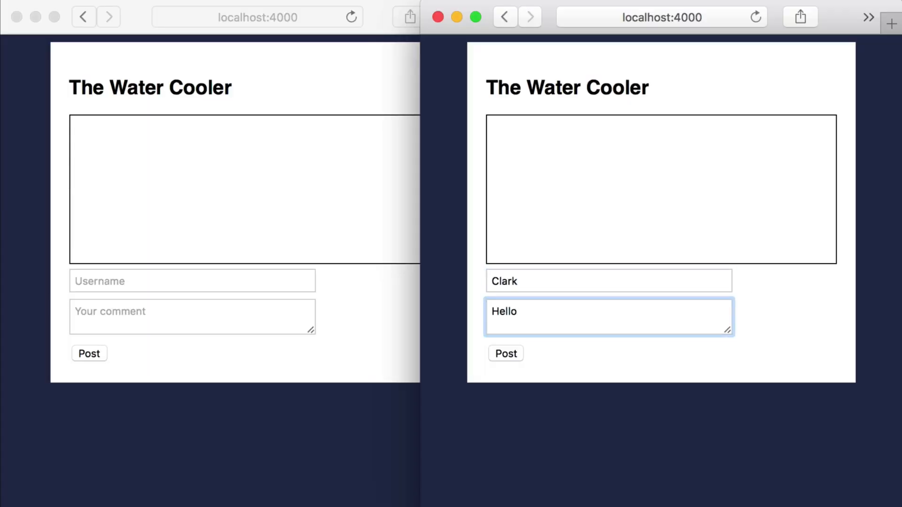
click(504, 353)
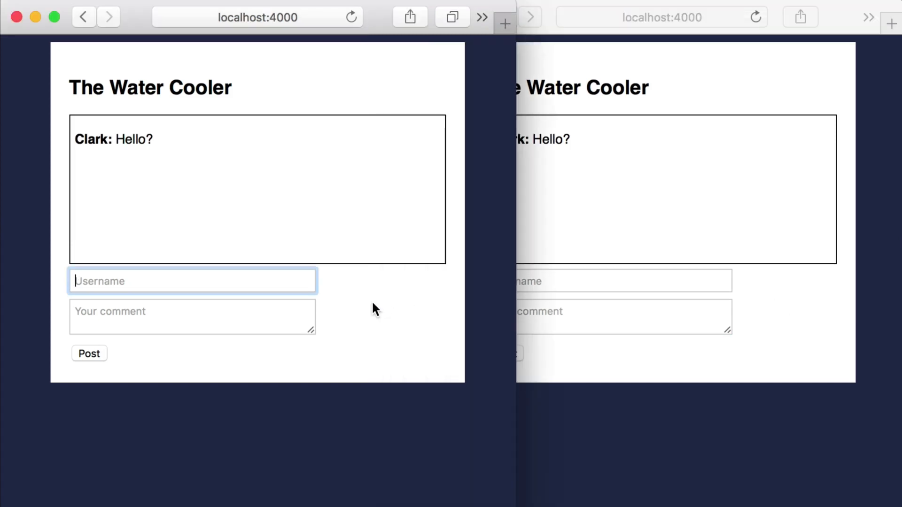
text(Humphry)
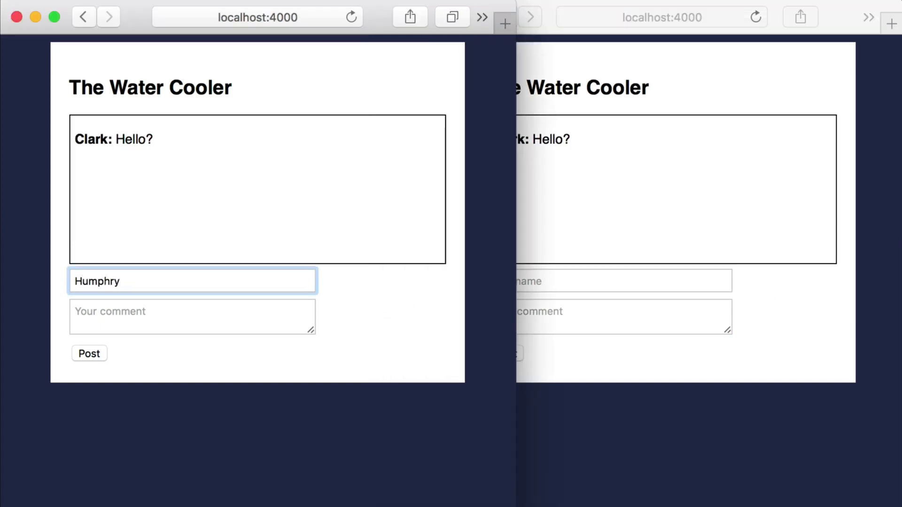
text(Hey Clark,)
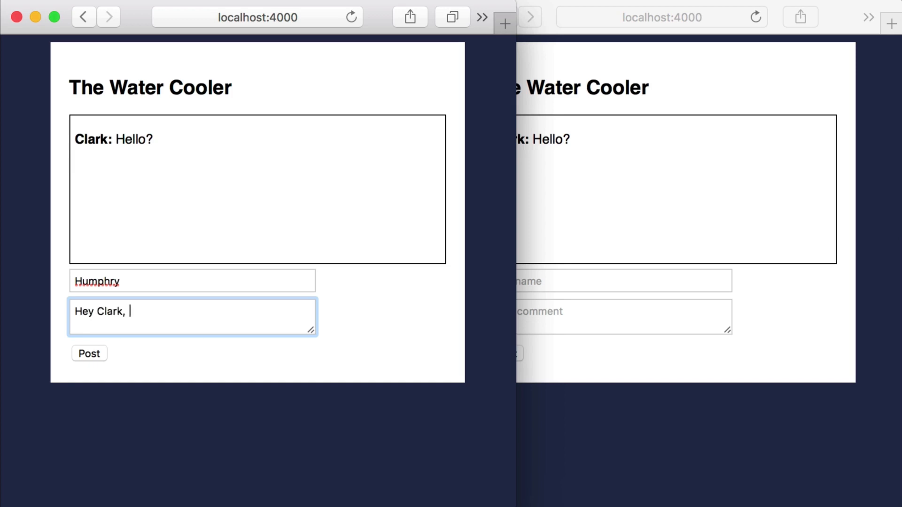
text(how's it going?)
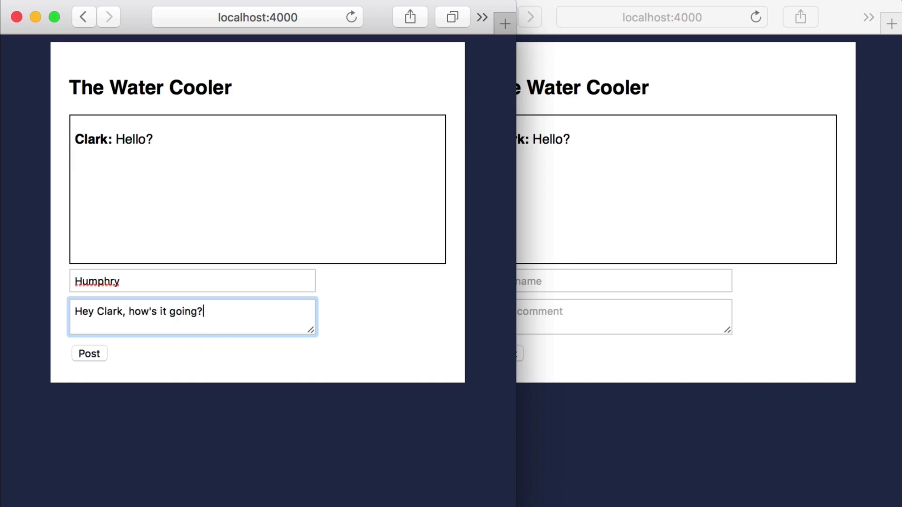
click(89, 353)
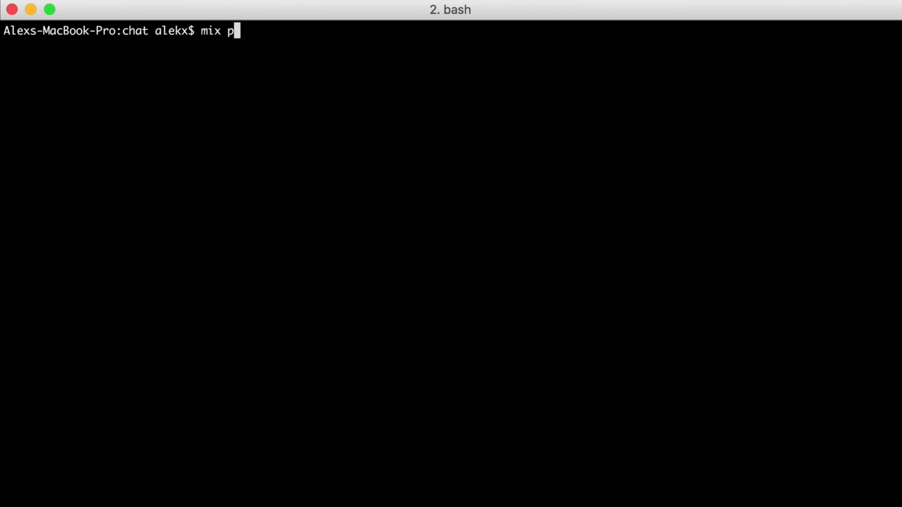
Run mix phx.gen.context Chats Message messages name:string body:text, then mix ecto.migrate.
text(hx.gen.context Chats Message messages name)
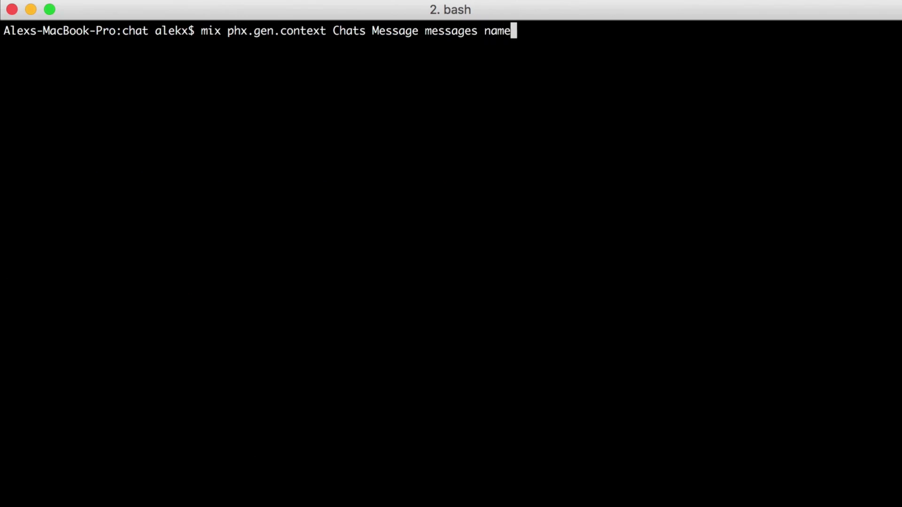
text(:string body:)
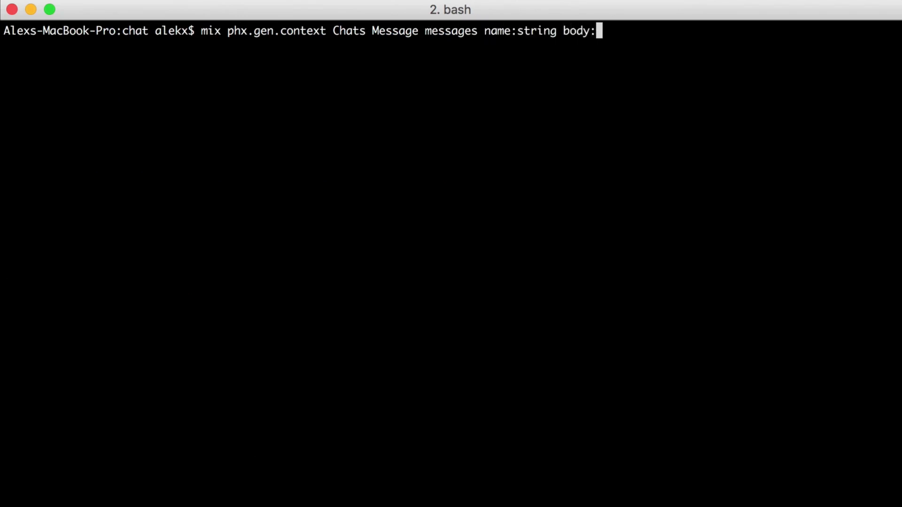
text(text)
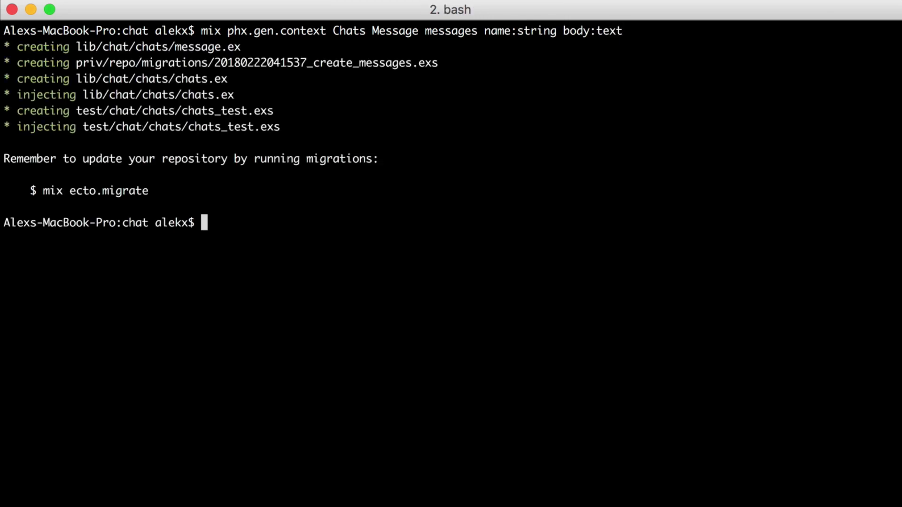
text(mix ecto.migrate)
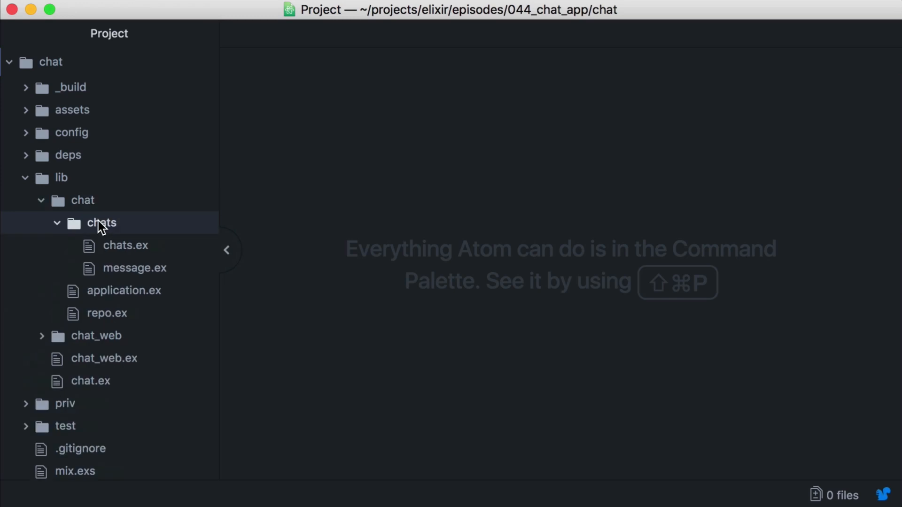
Review message.ex and its changeset, then scroll chats.ex to list_messages.
click(134, 268)
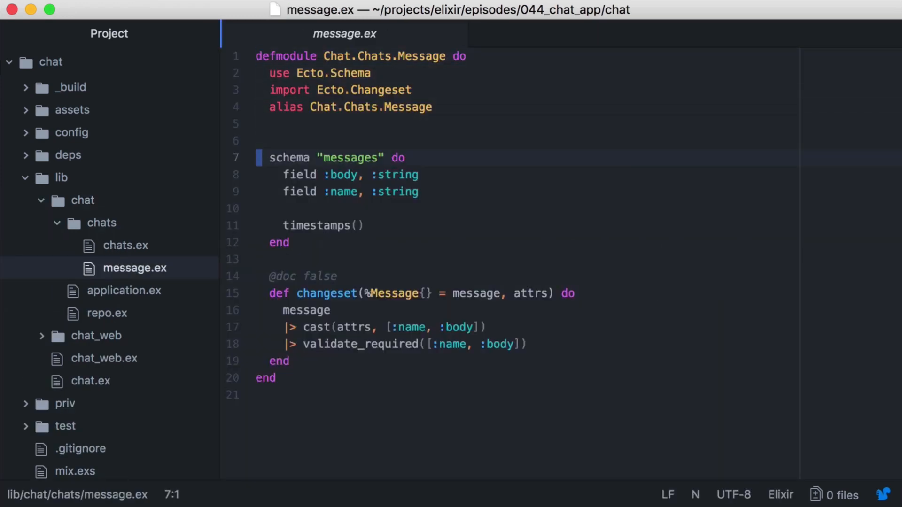
click(277, 293)
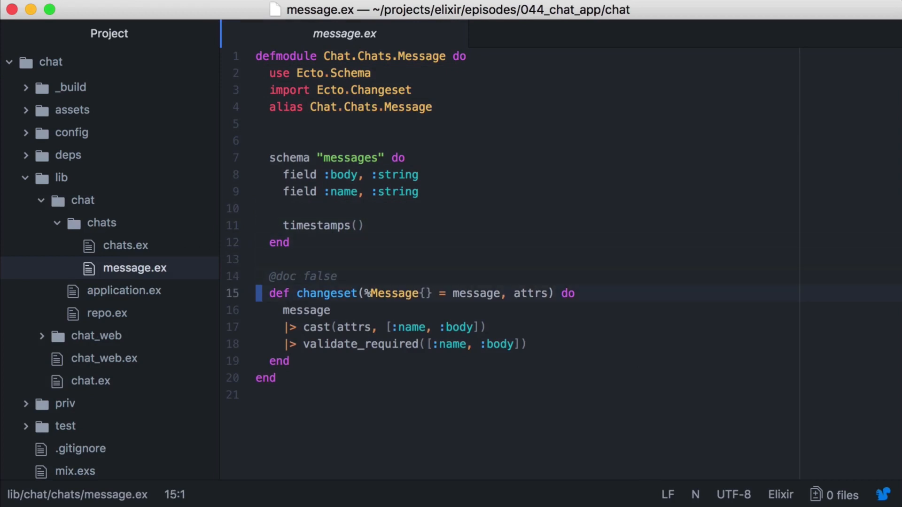
click(125, 245)
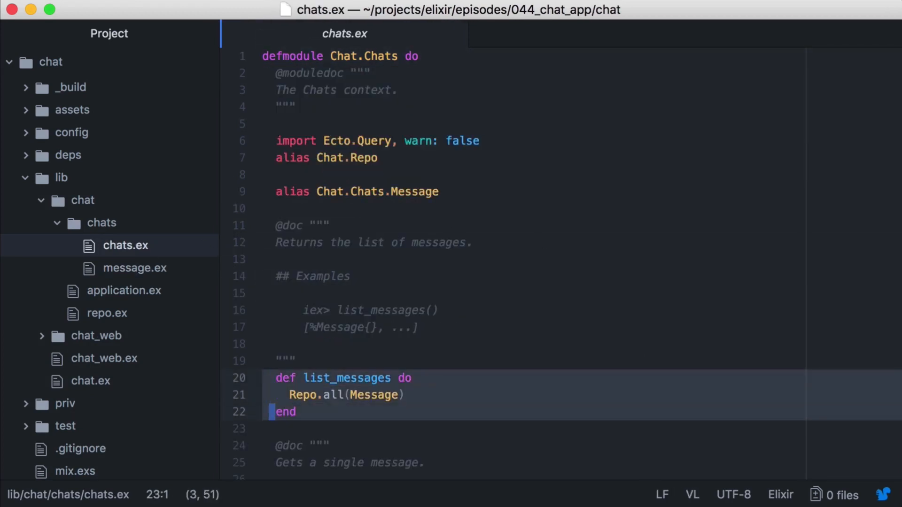
scroll(down, 3)
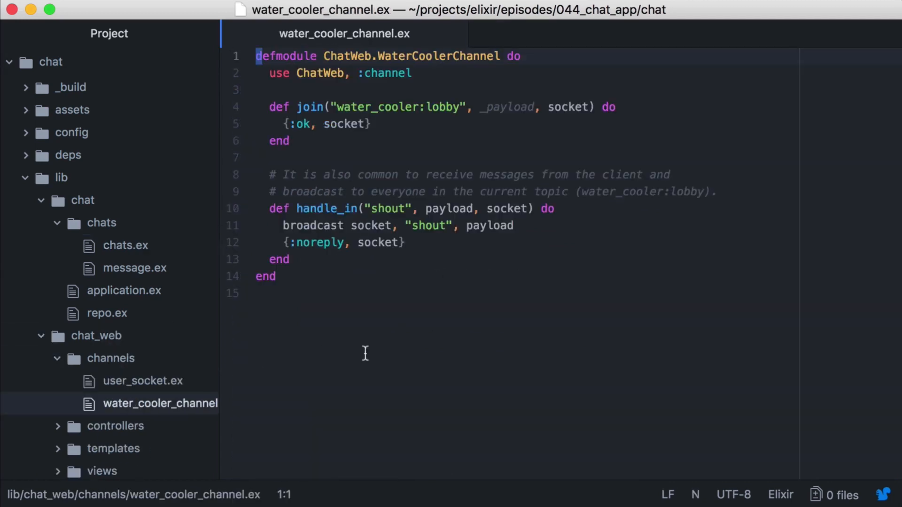
Alias Chat.Chats in water_cooler_channel.ex, call Chats.create_message(payload) in handle_in, and save.
text(alias Chat.)
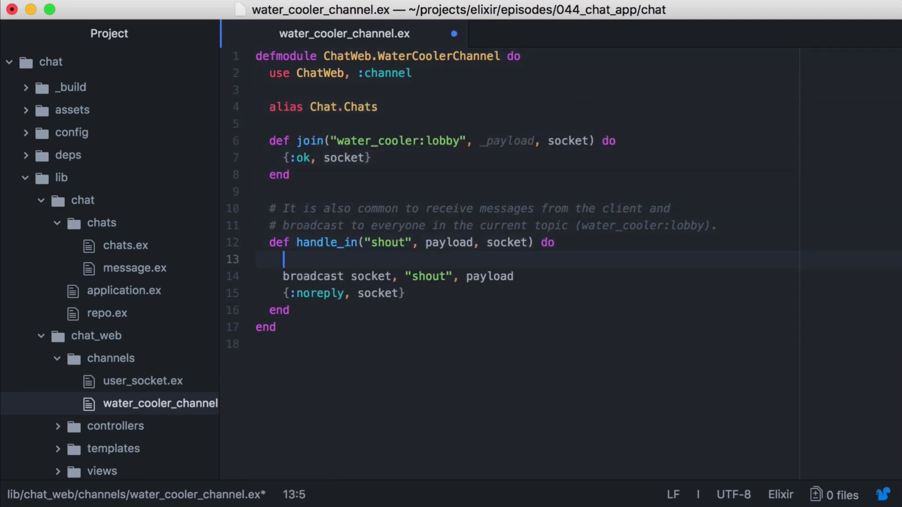
text(Chats.create_message(payload)
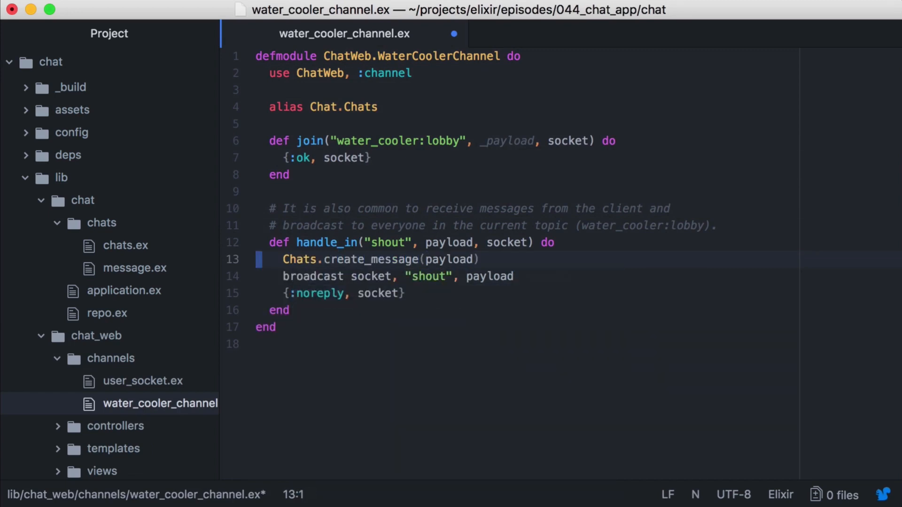
key(cmd+s)
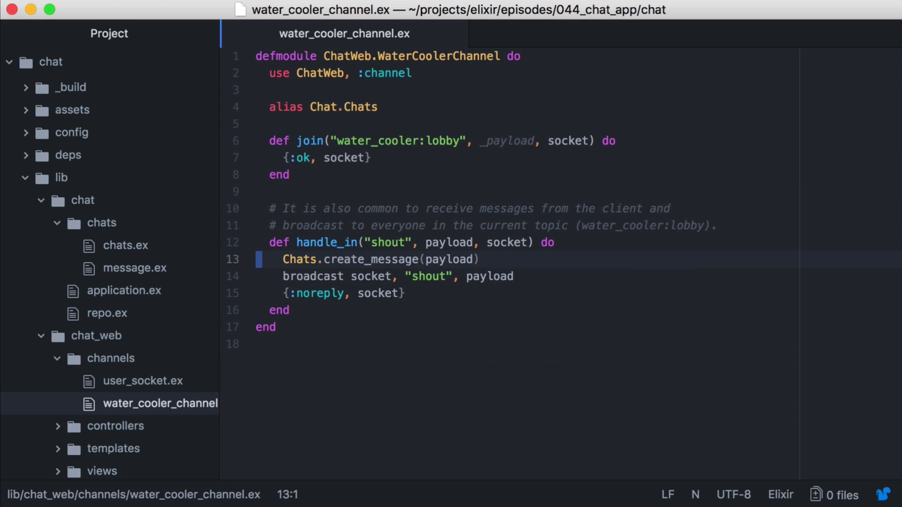
mouse_move(344, 361)
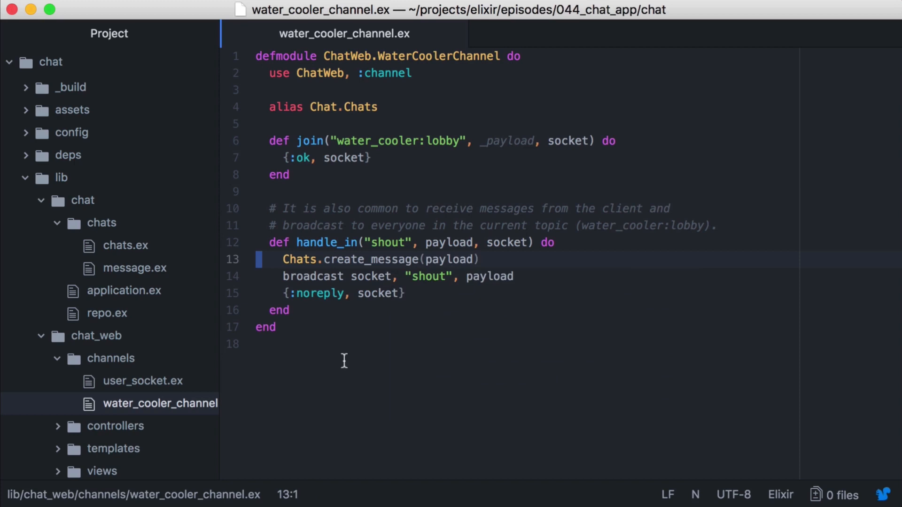
In page_controller.ex, alias Chat.Chats, load messages via Chats.list_messages, pass messages: messages.
click(152, 449)
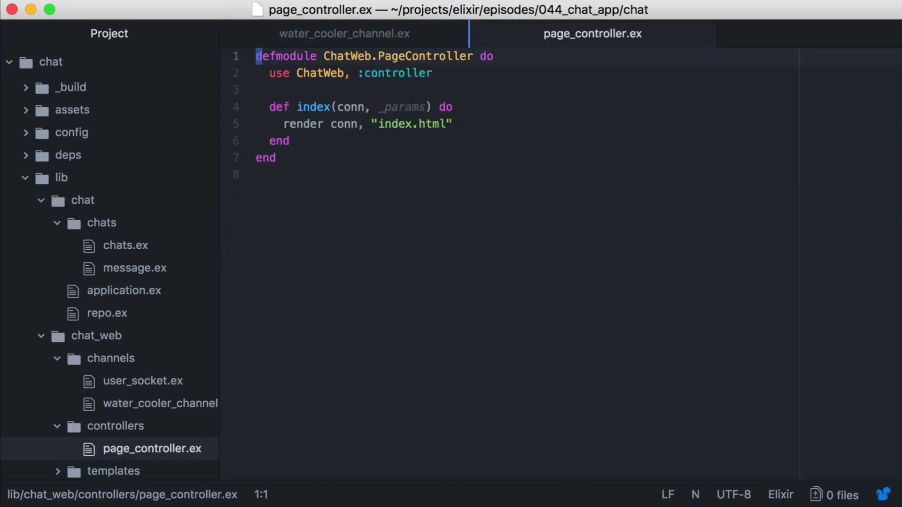
text(alias Chat.Chats)
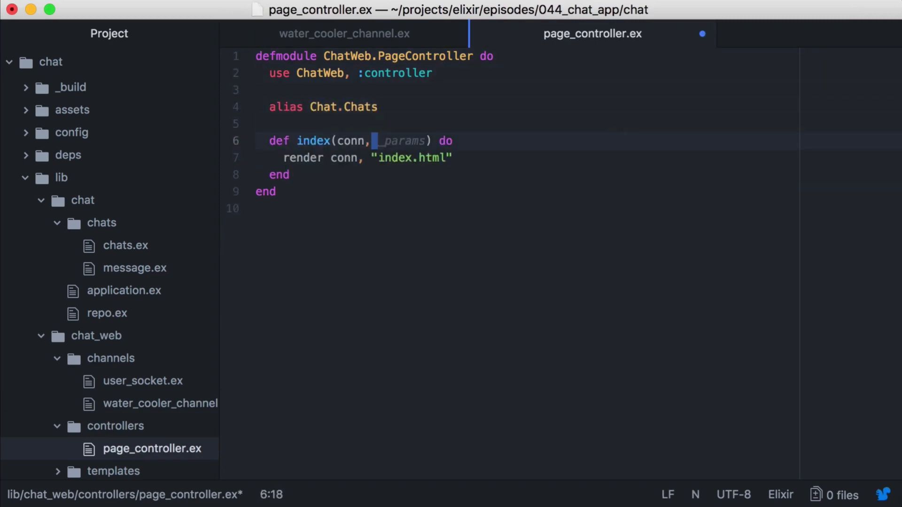
text(messages = Chats.list_messages)
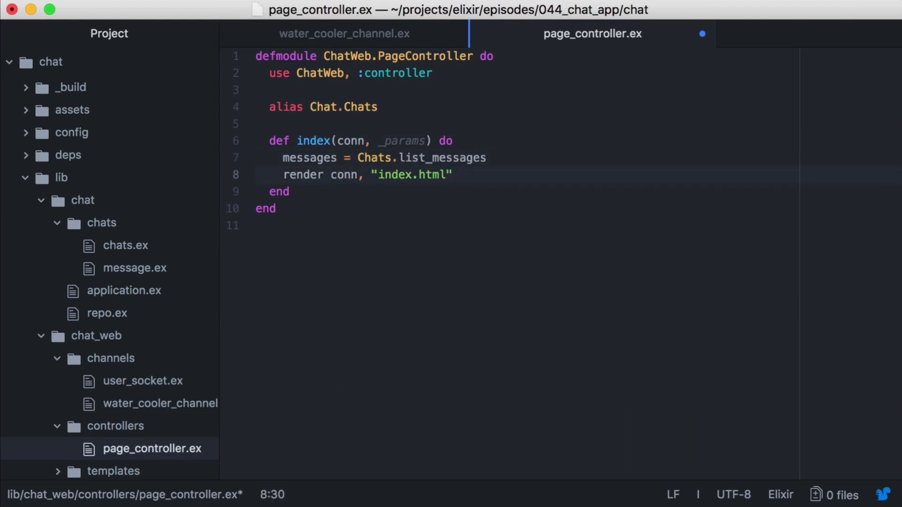
text(, messages: messages)
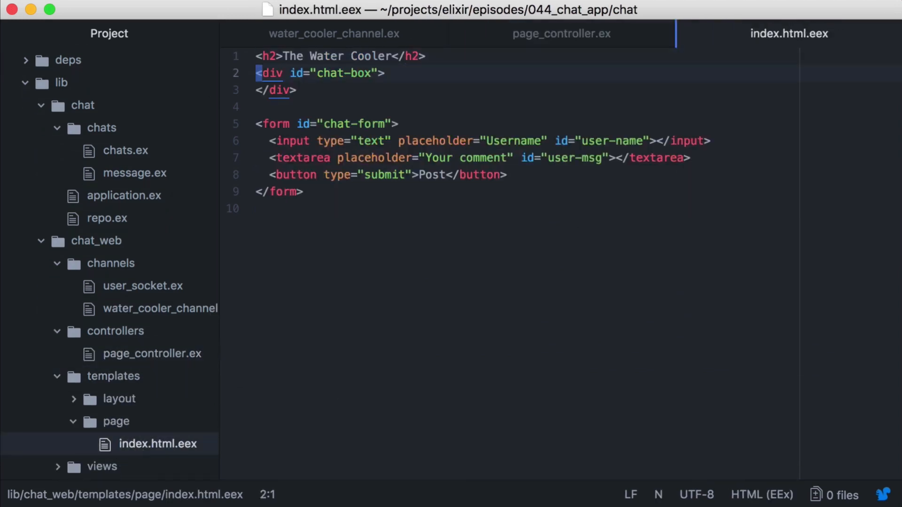
text(<%= for message)
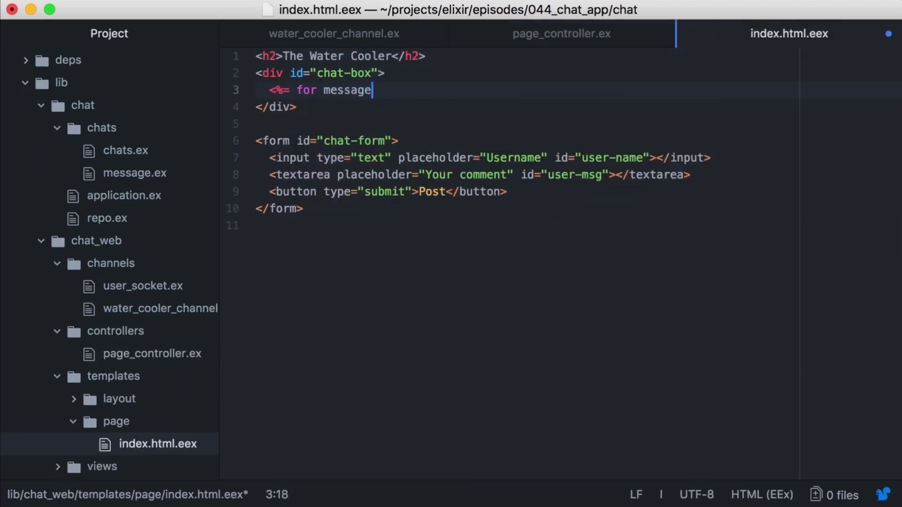
text(<- @messages do %>)
text(<% end %>)
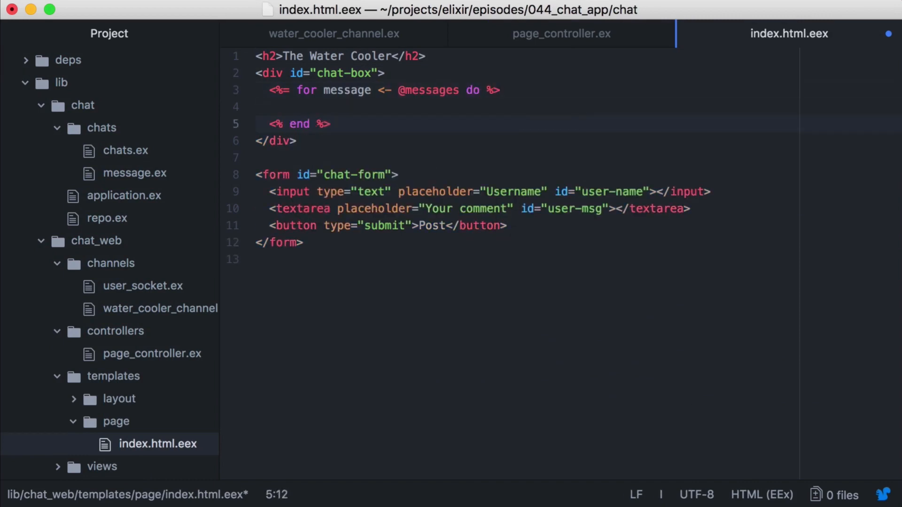
text(<p><b><%= messa)
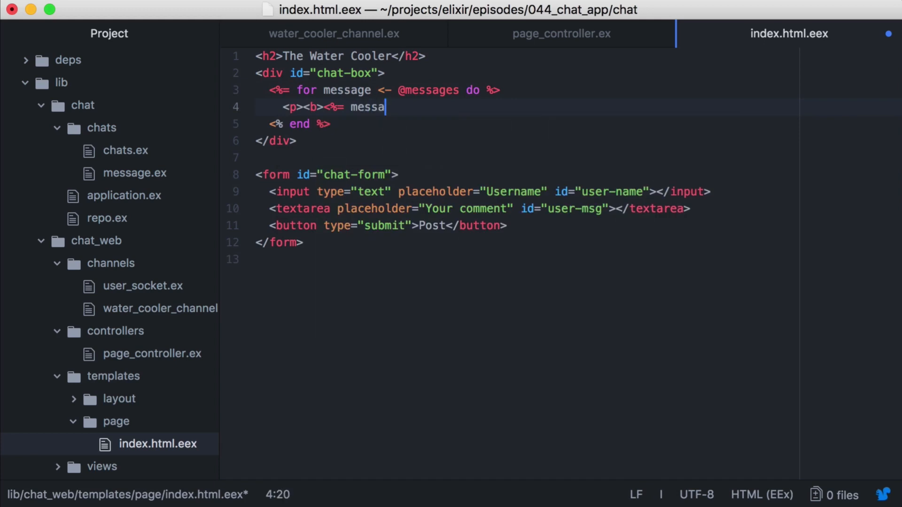
text(ge.name %>:</b> <%= mes)
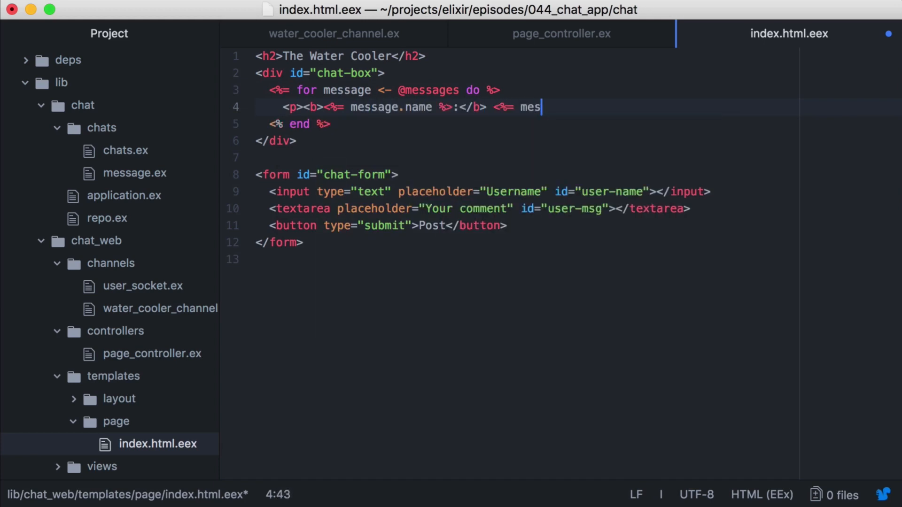
text(sage.body %></p>)
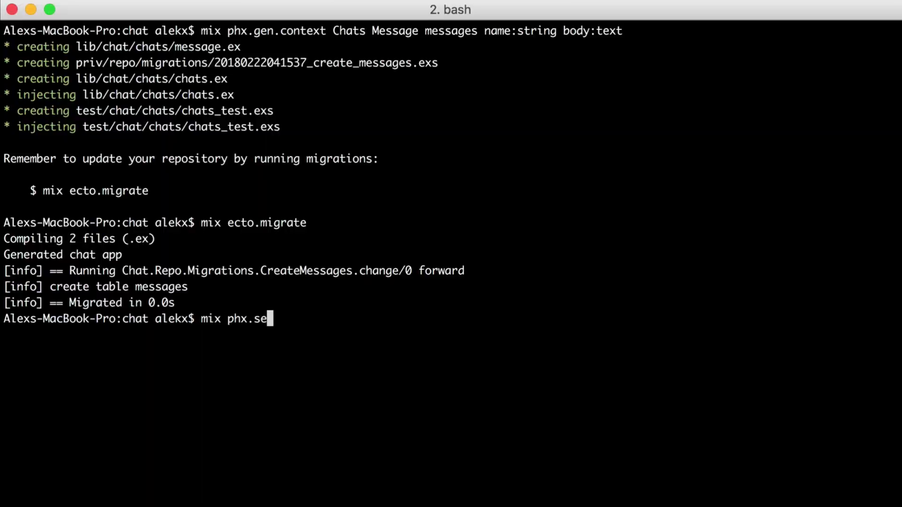
key(enter)
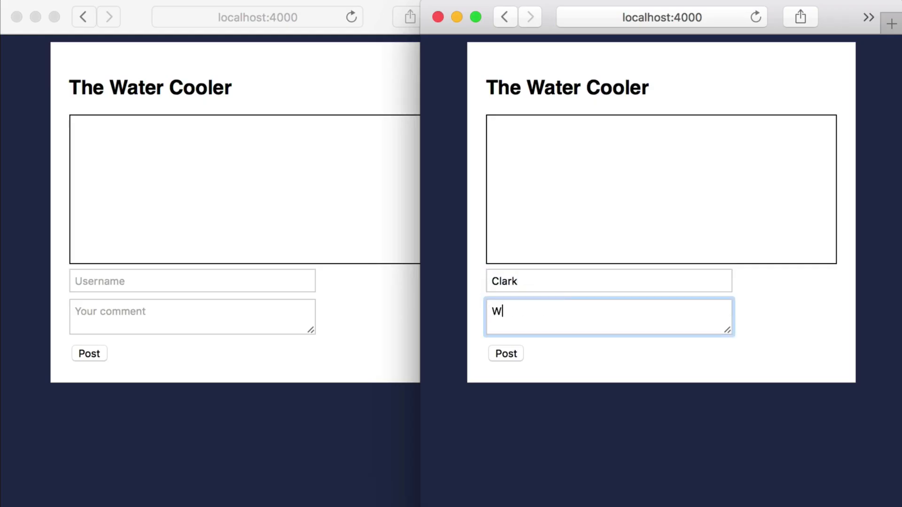
Post Clark's "What's the best movie of all time" question, then Humphrey's reply "That's easy".
text(hat's the best movie of a)
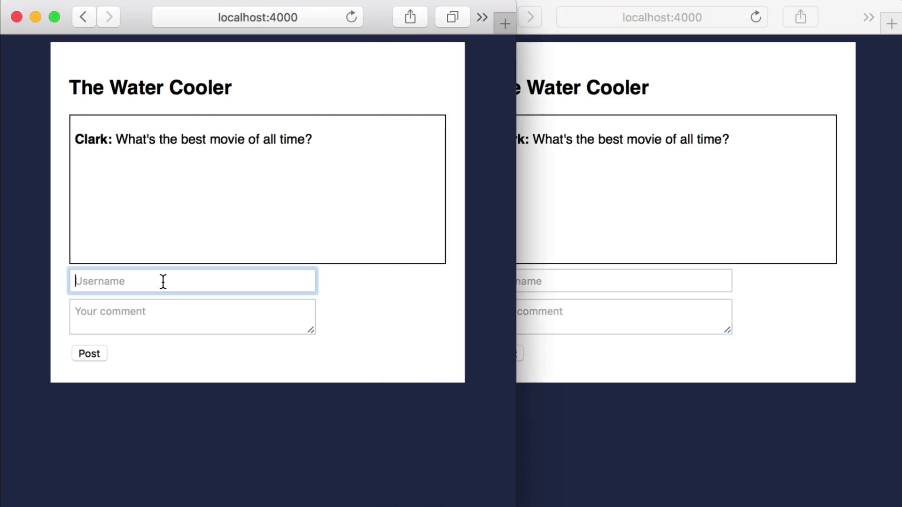
text(Th)
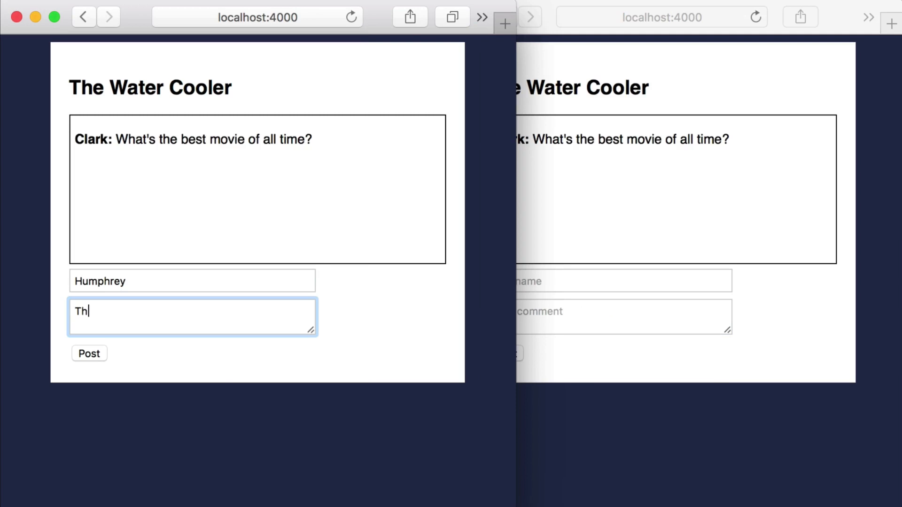
click(88, 353)
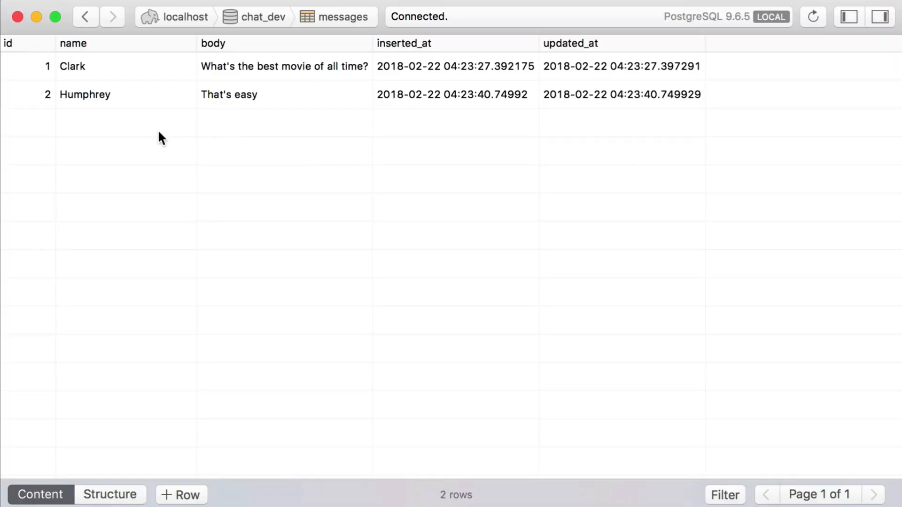
mouse_move(231, 155)
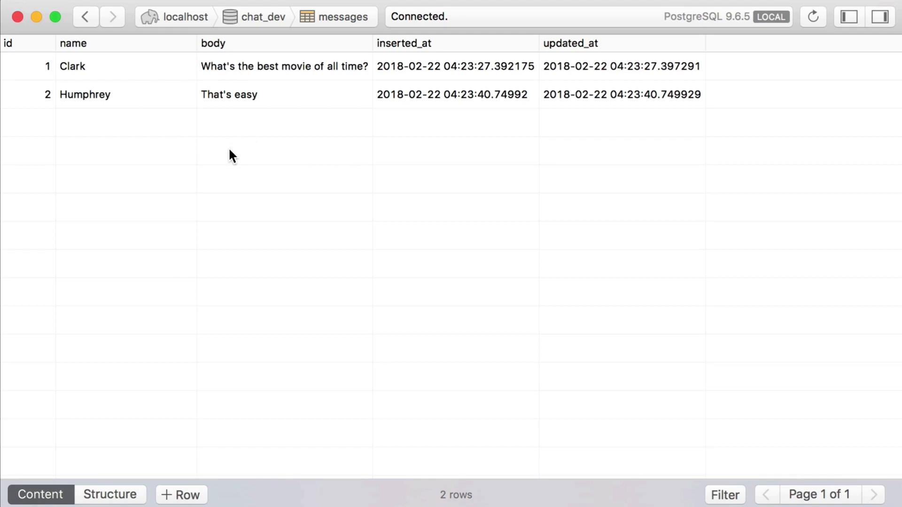